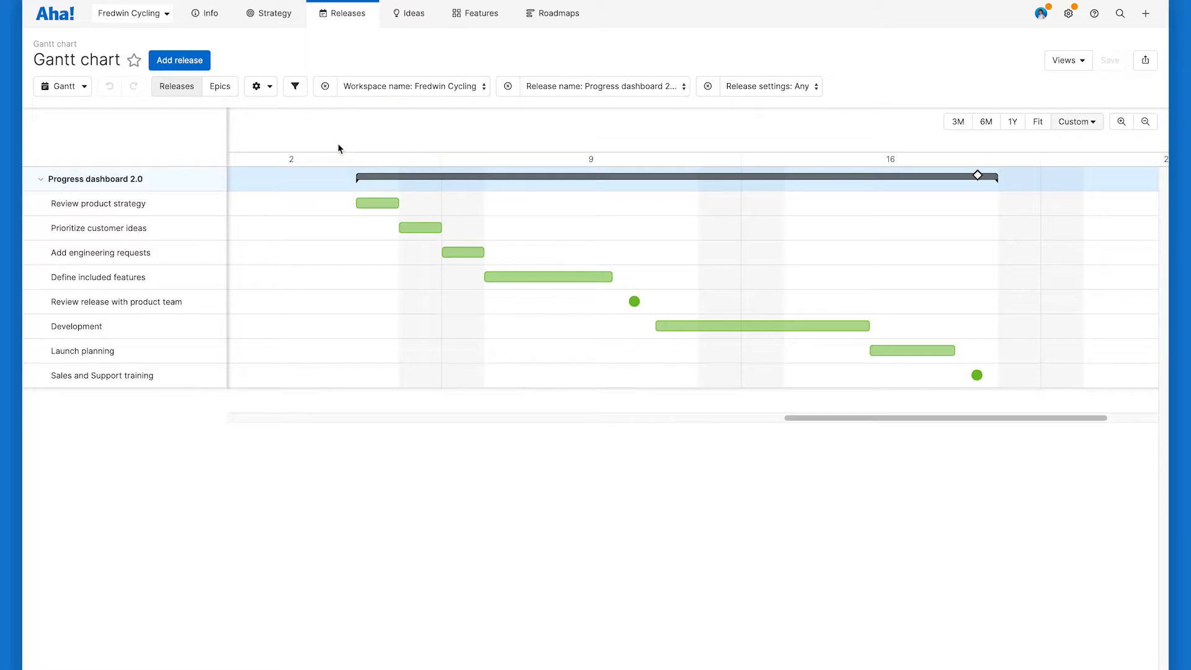
mouse_move(369, 197)
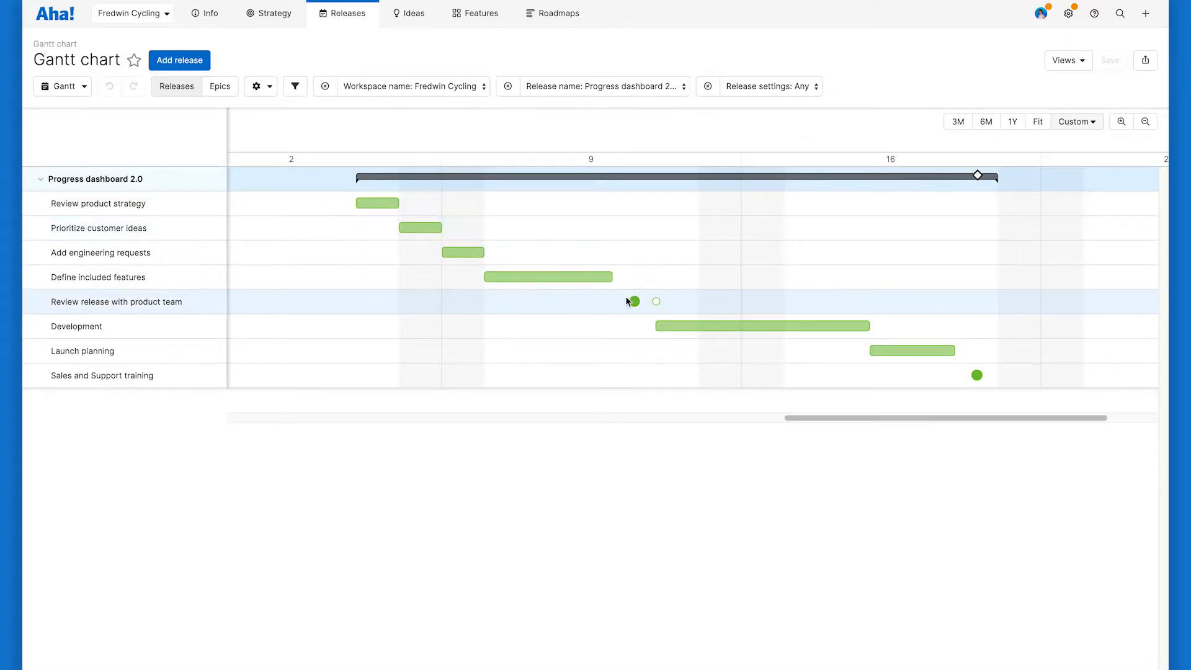
mouse_move(213, 330)
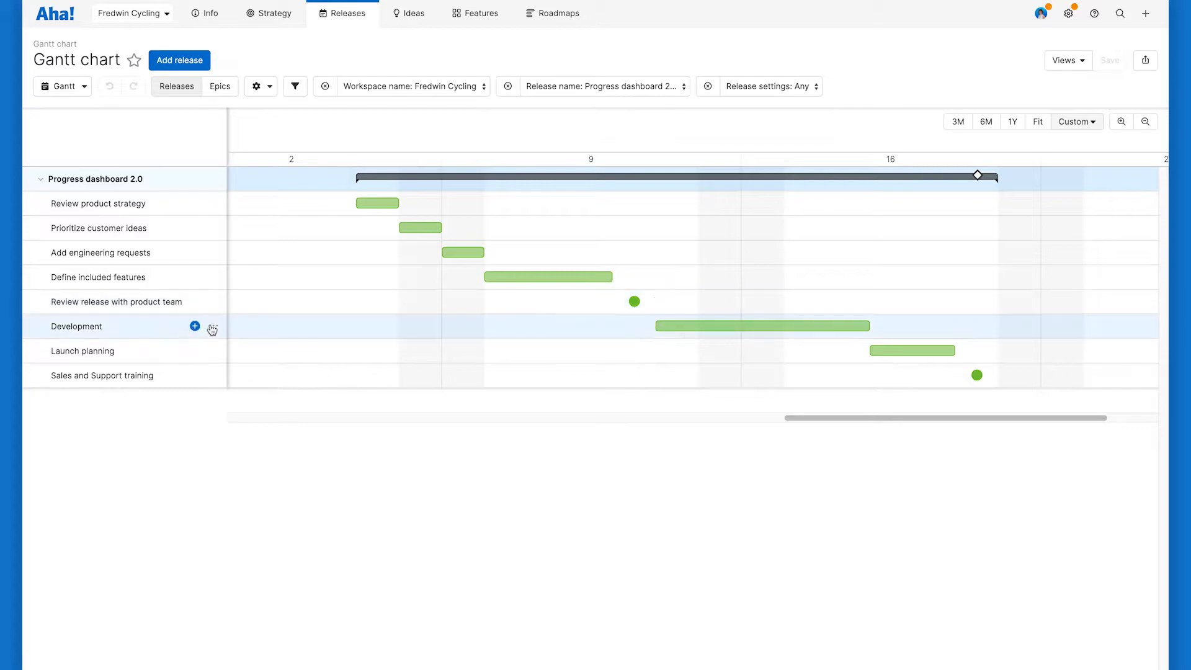
Step: Go from workspace settings to the workspace's Release templates list
click(193, 327)
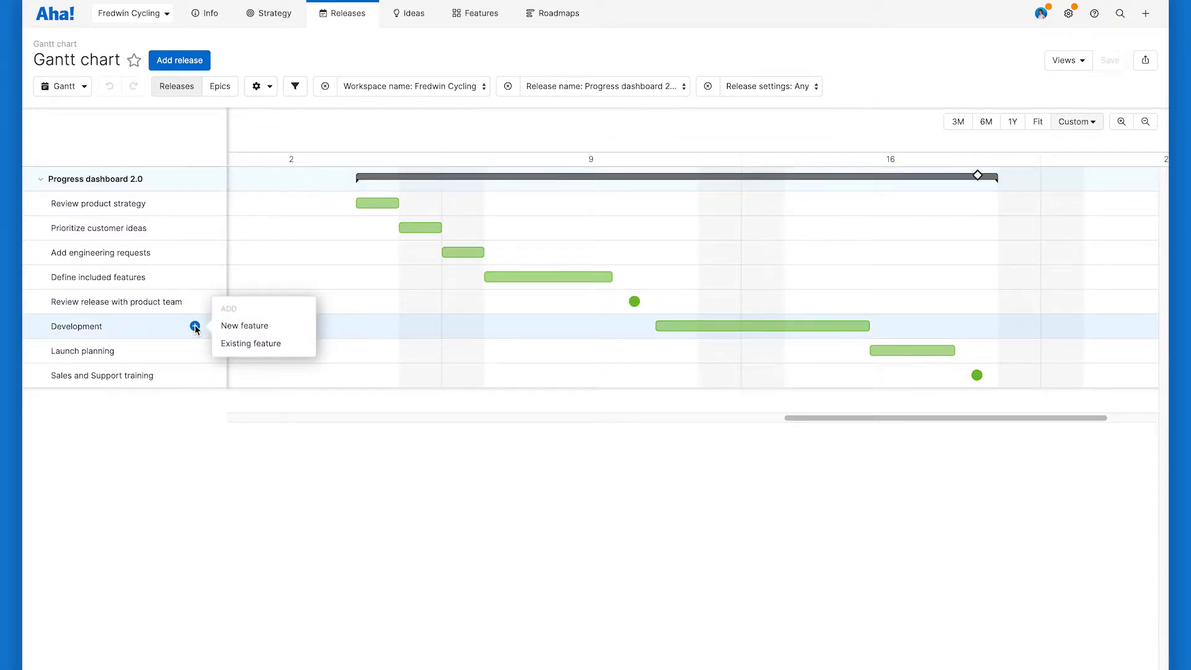
mouse_move(223, 325)
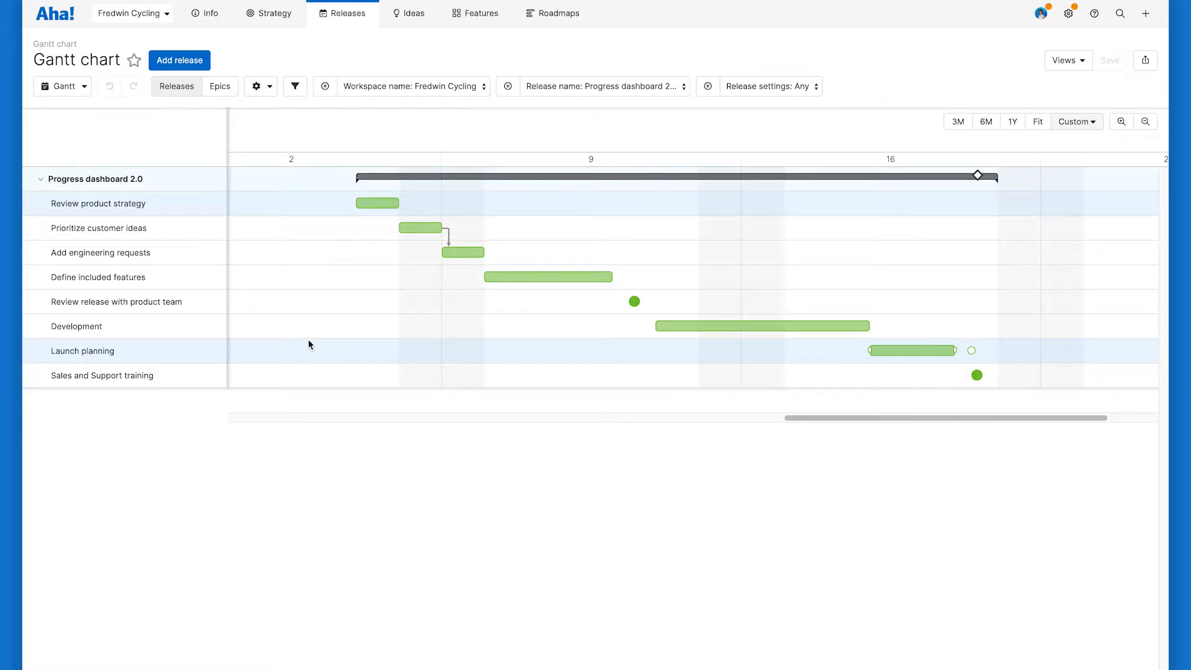
mouse_move(812, 195)
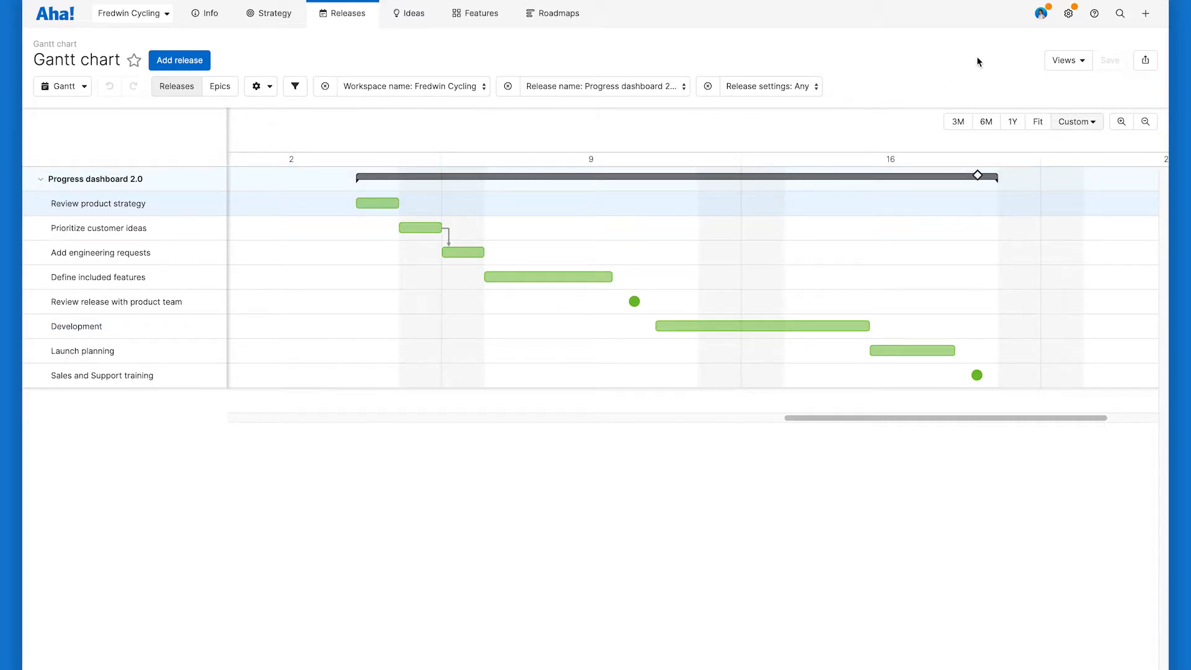
click(1069, 13)
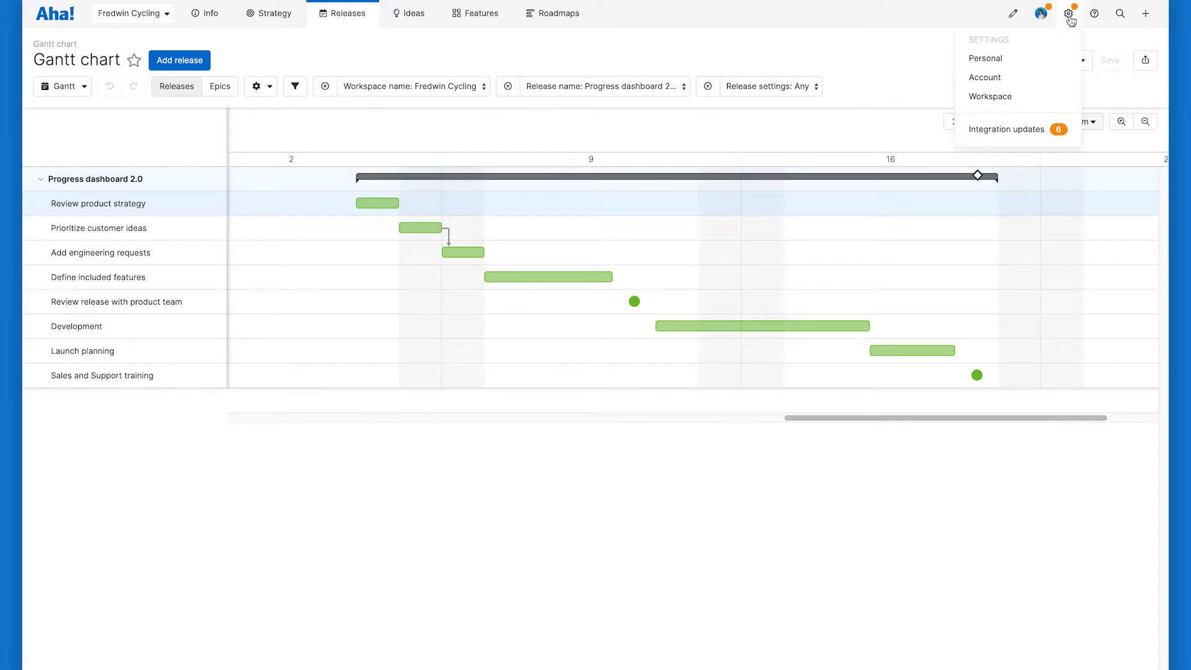
mouse_move(990, 97)
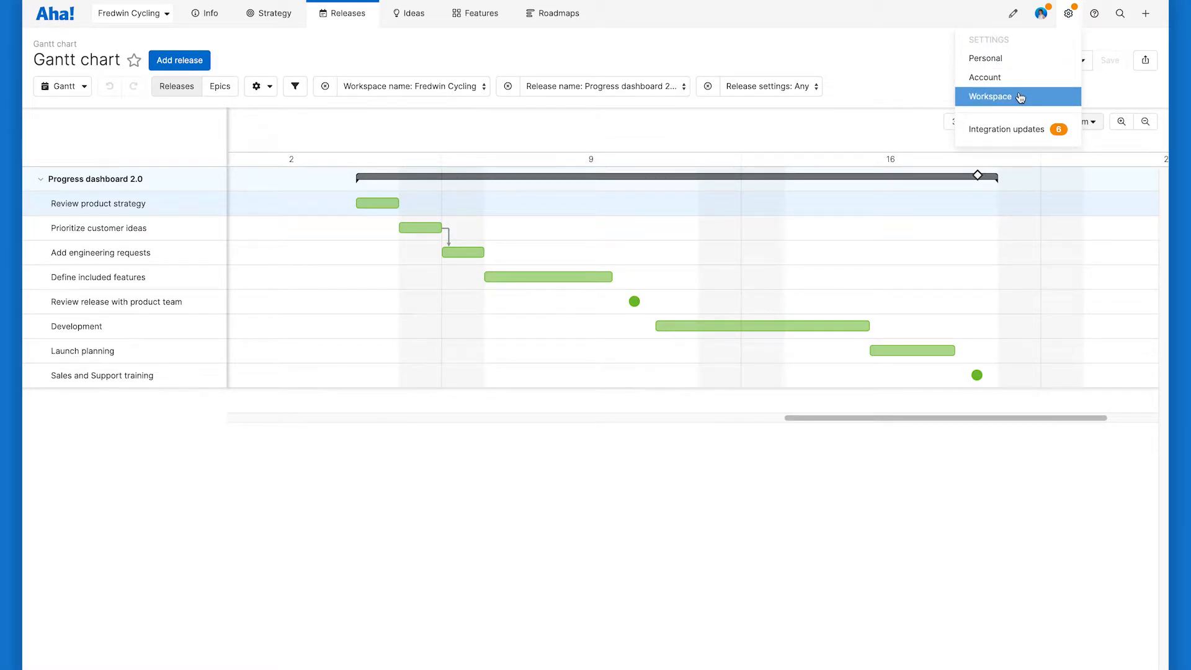
click(990, 97)
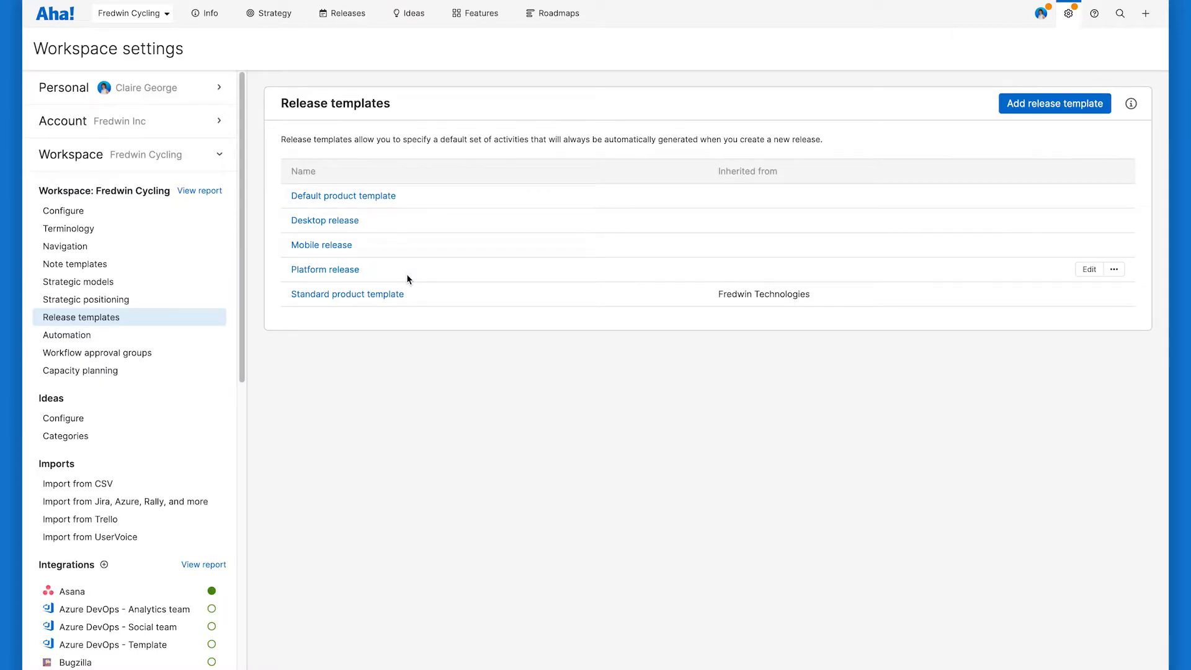
mouse_move(409, 294)
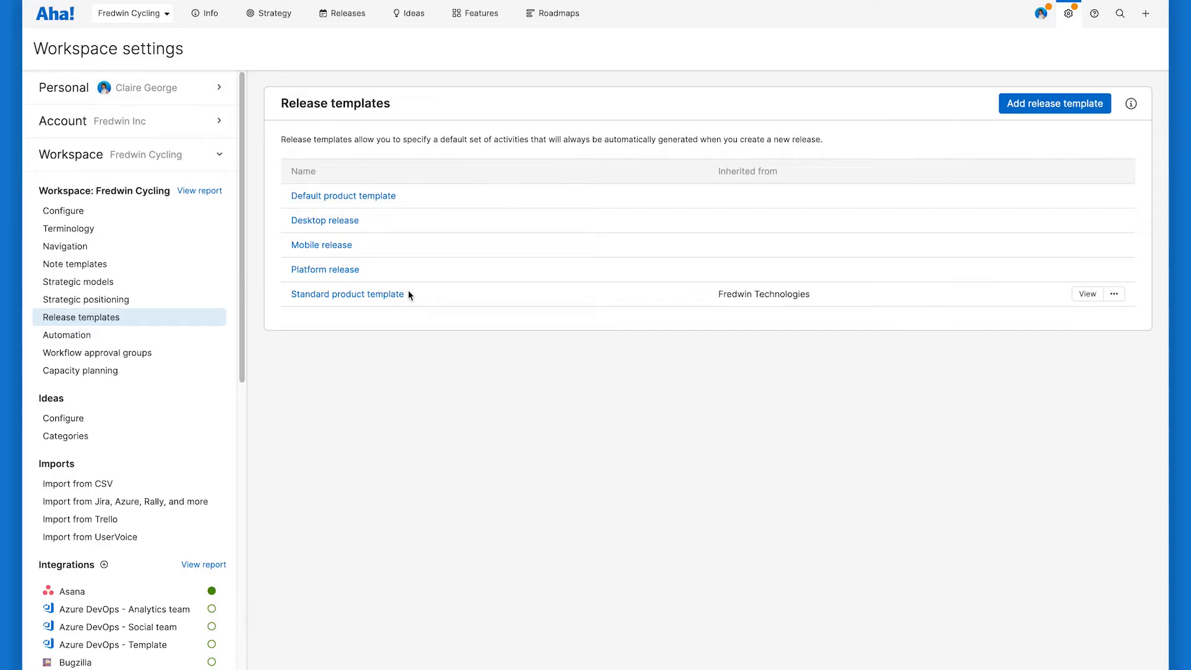
mouse_move(343, 195)
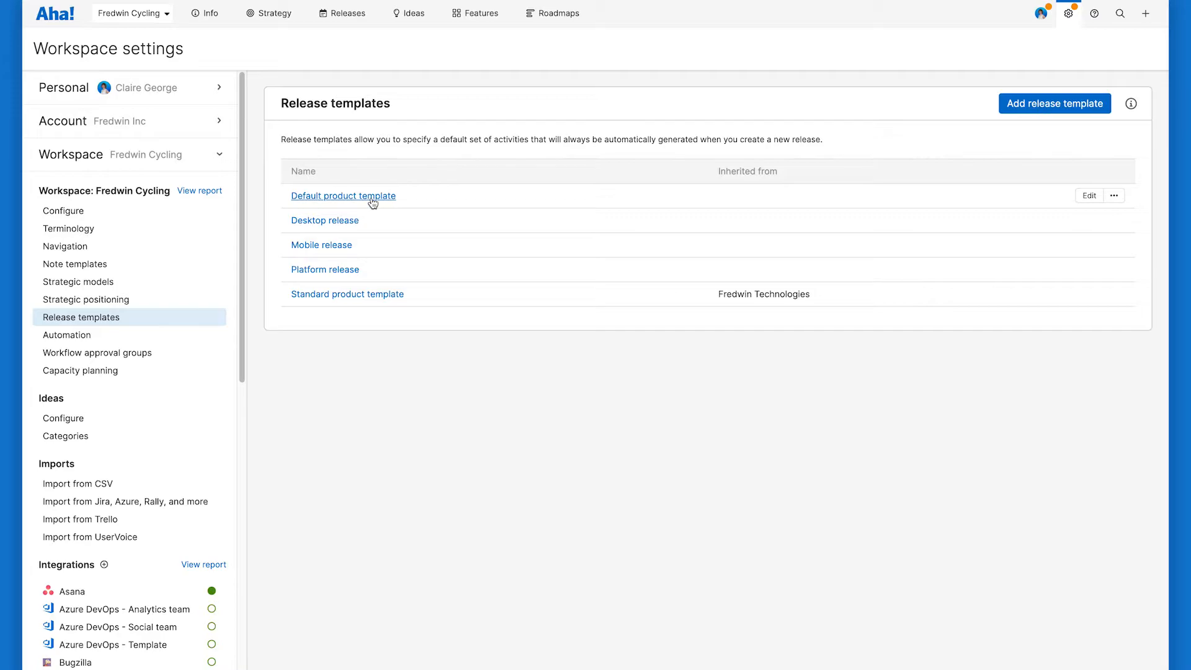
click(342, 196)
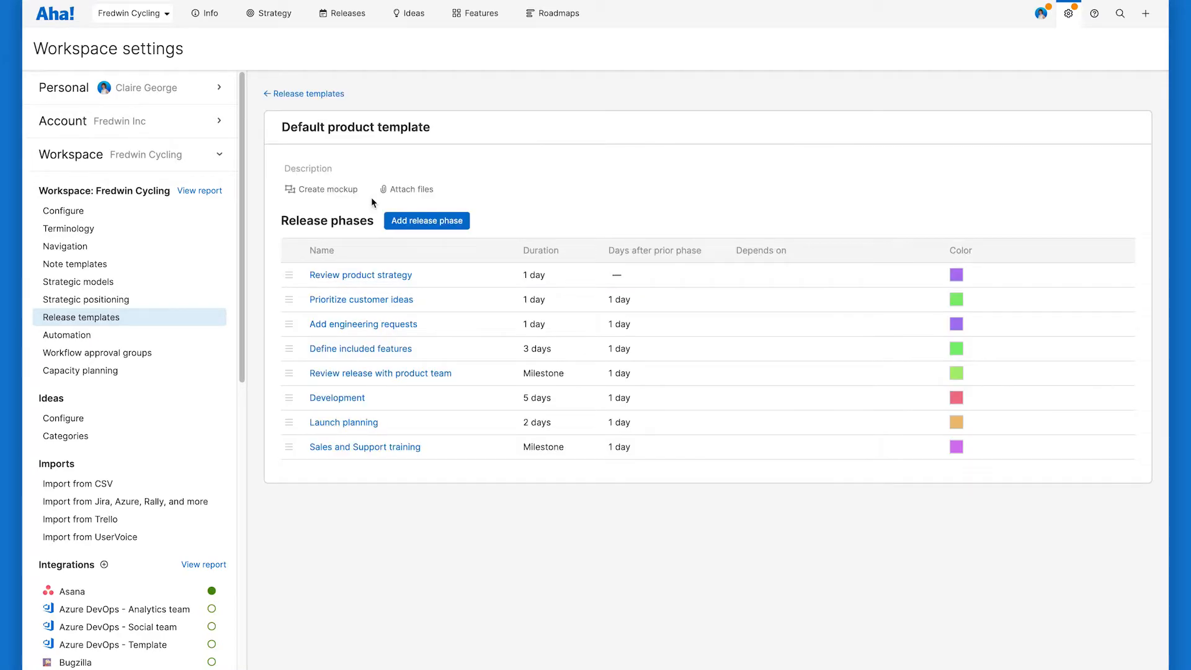
mouse_move(488, 203)
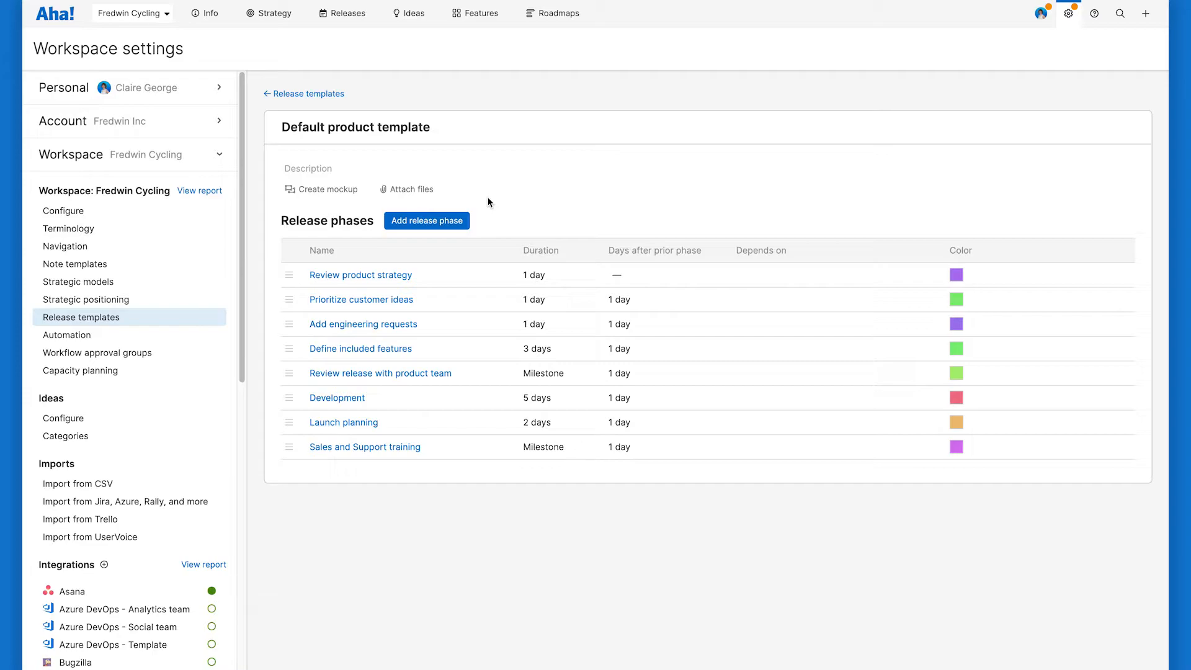
mouse_move(524, 249)
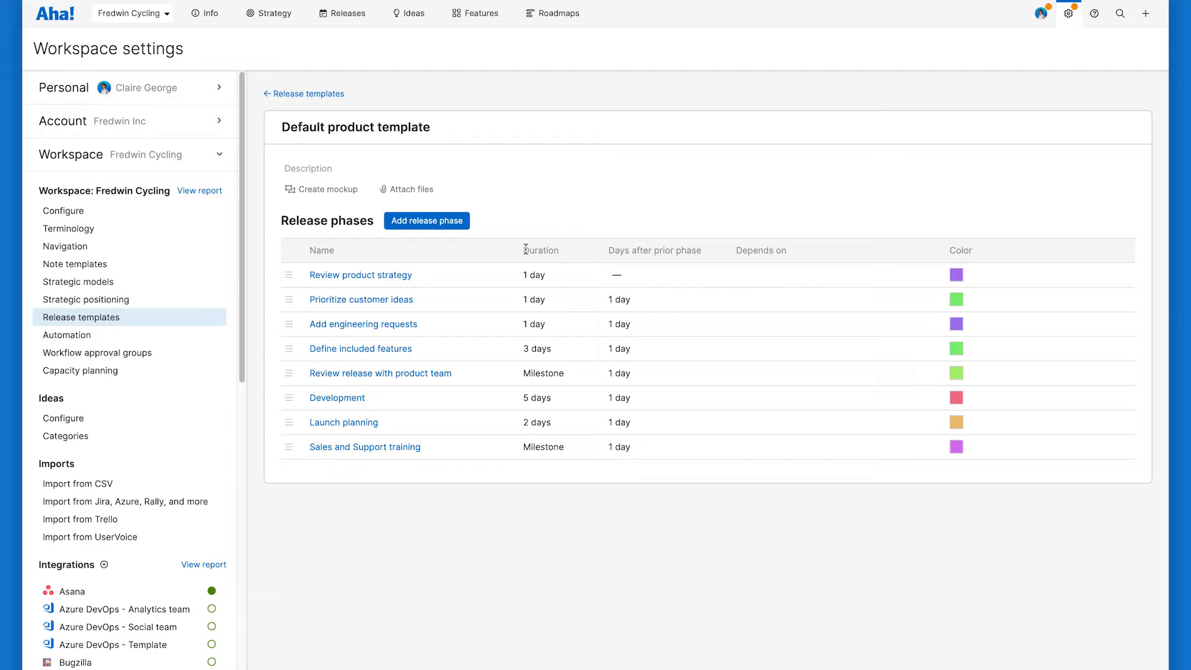
mouse_move(622, 250)
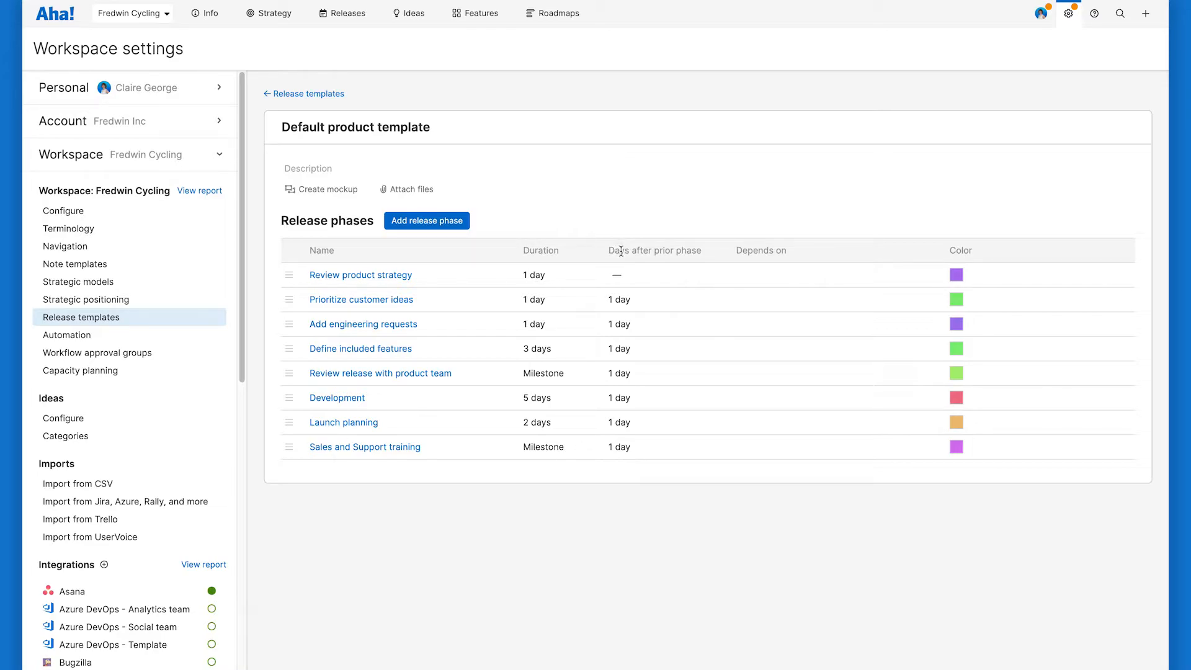
mouse_move(796, 257)
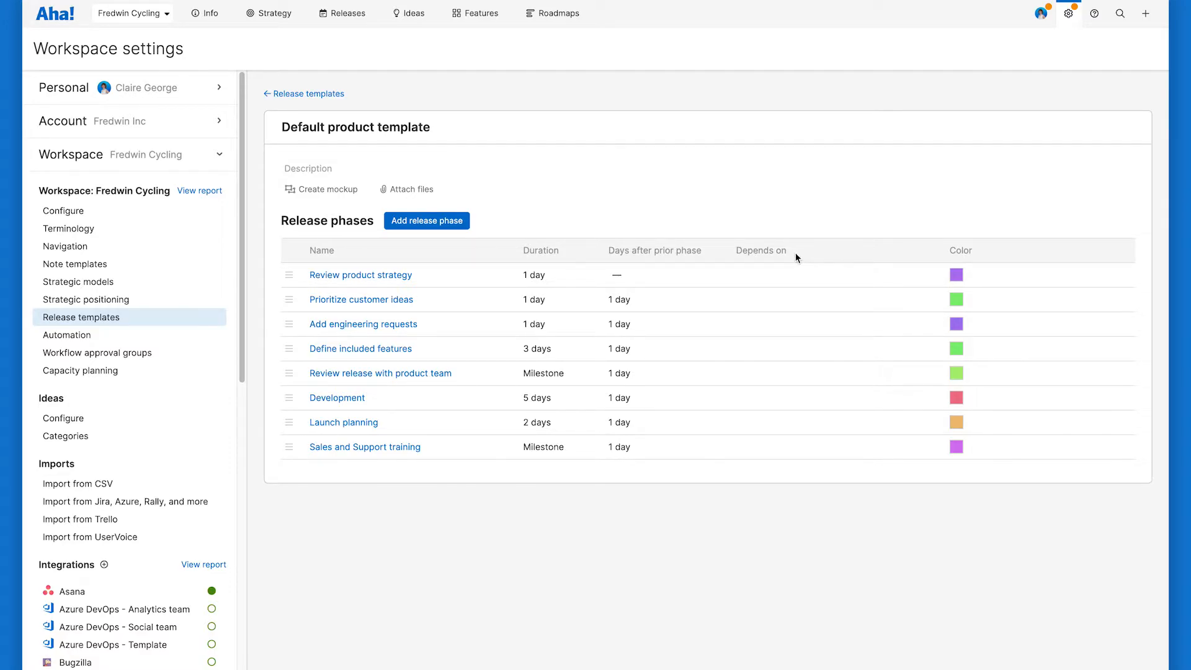
mouse_move(947, 254)
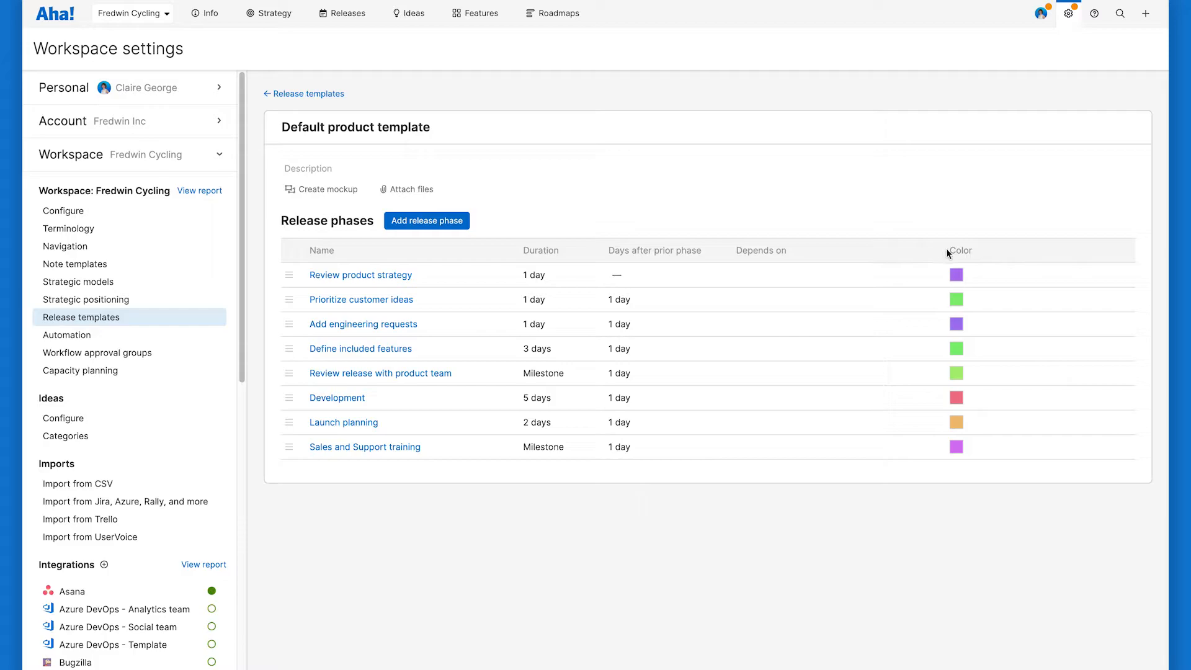
mouse_move(433, 282)
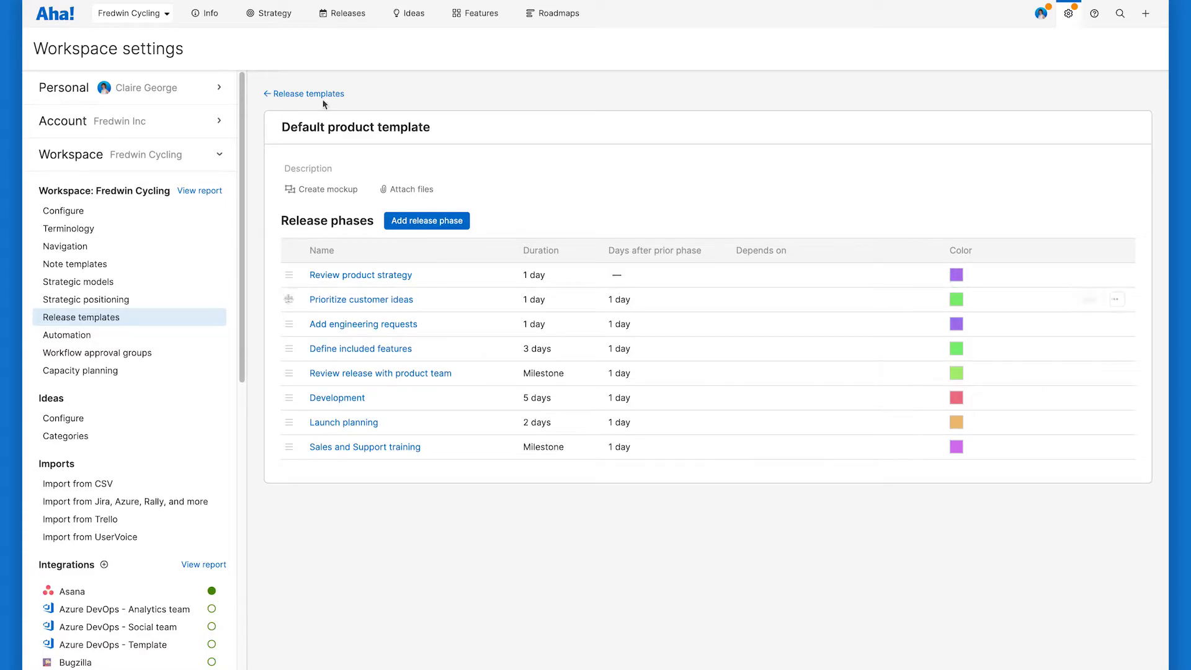
mouse_move(309, 94)
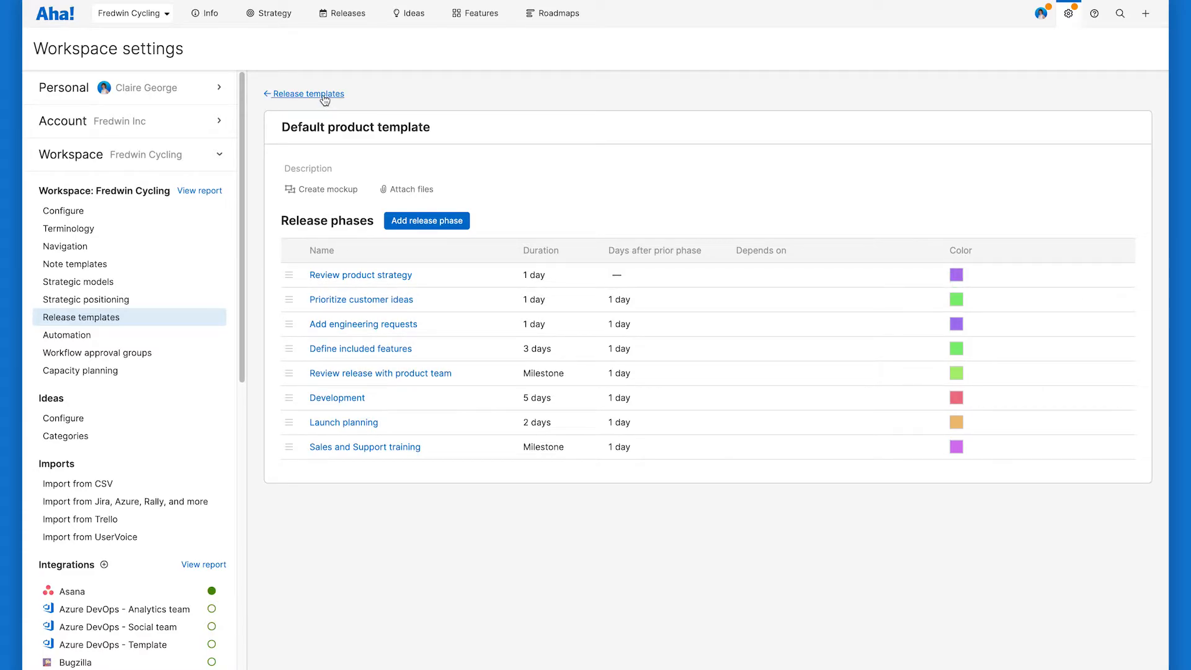
click(307, 94)
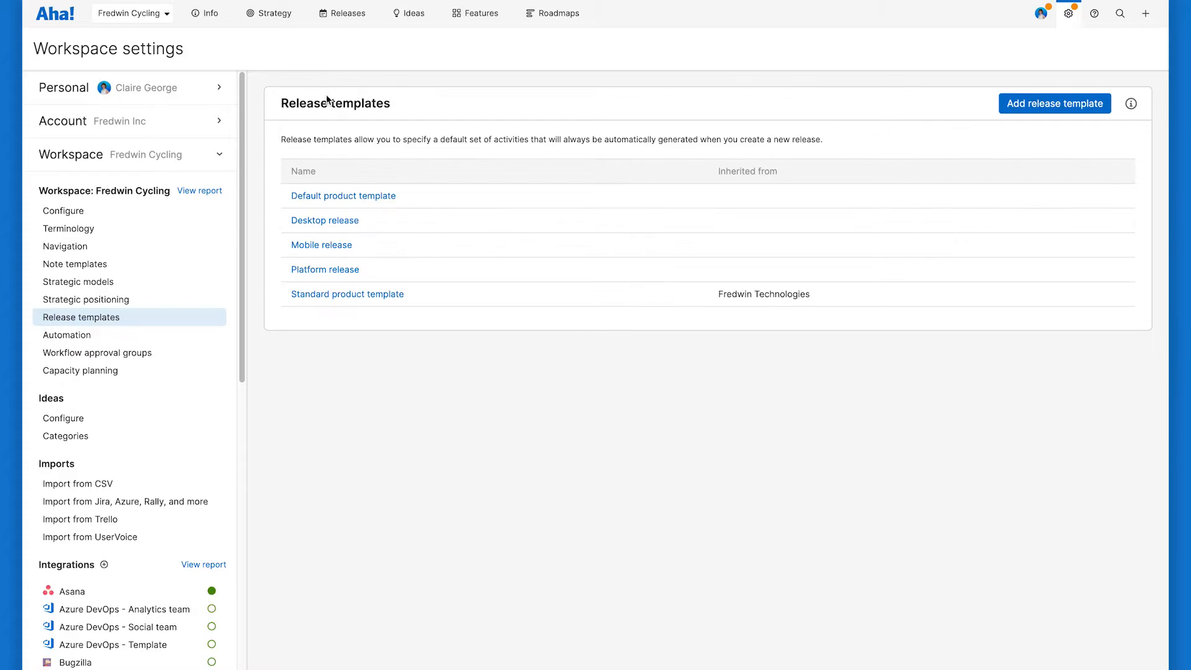
mouse_move(1054, 104)
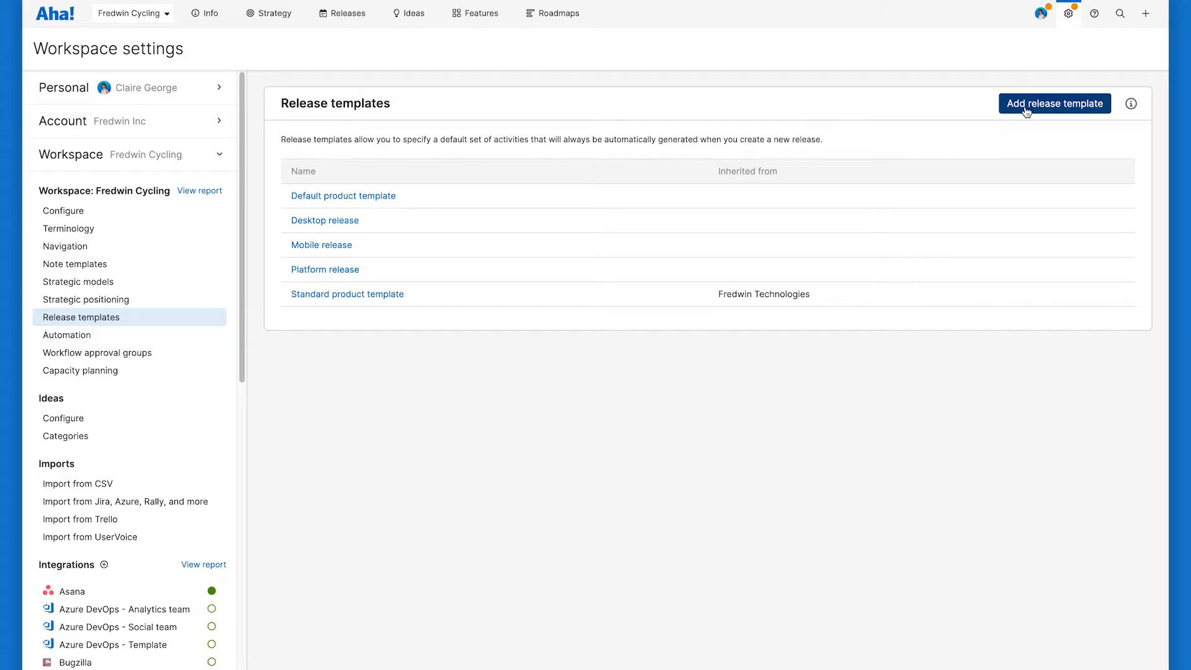
Step: Add a release template based on the Desktop release example
click(1054, 104)
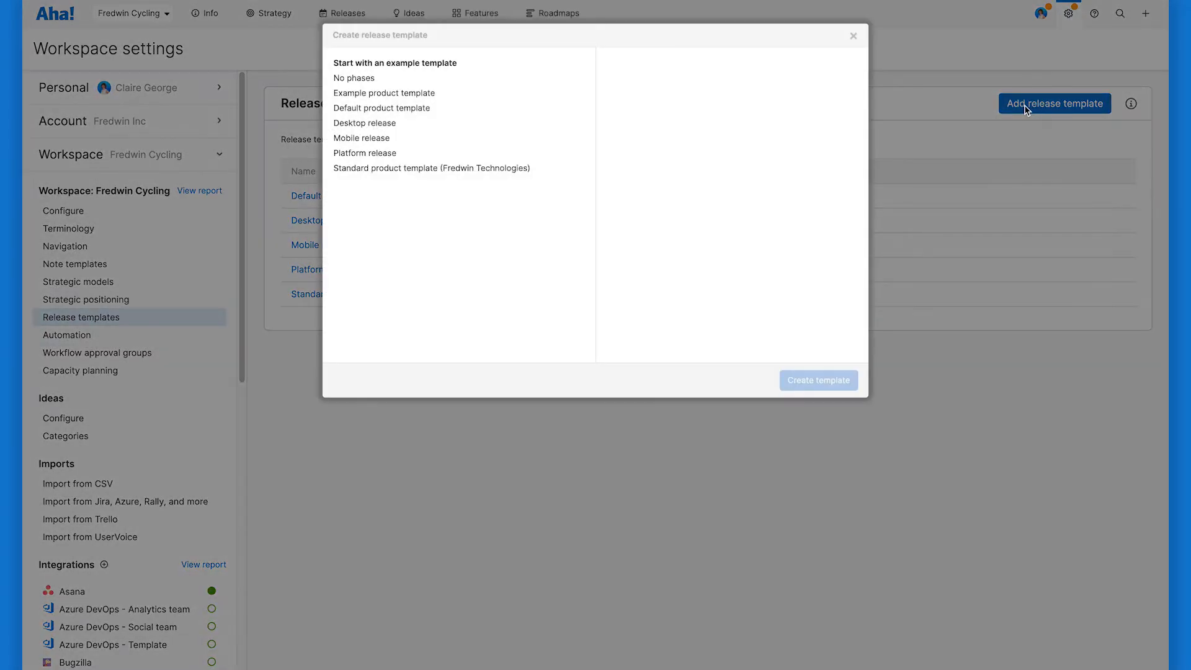
mouse_move(905, 104)
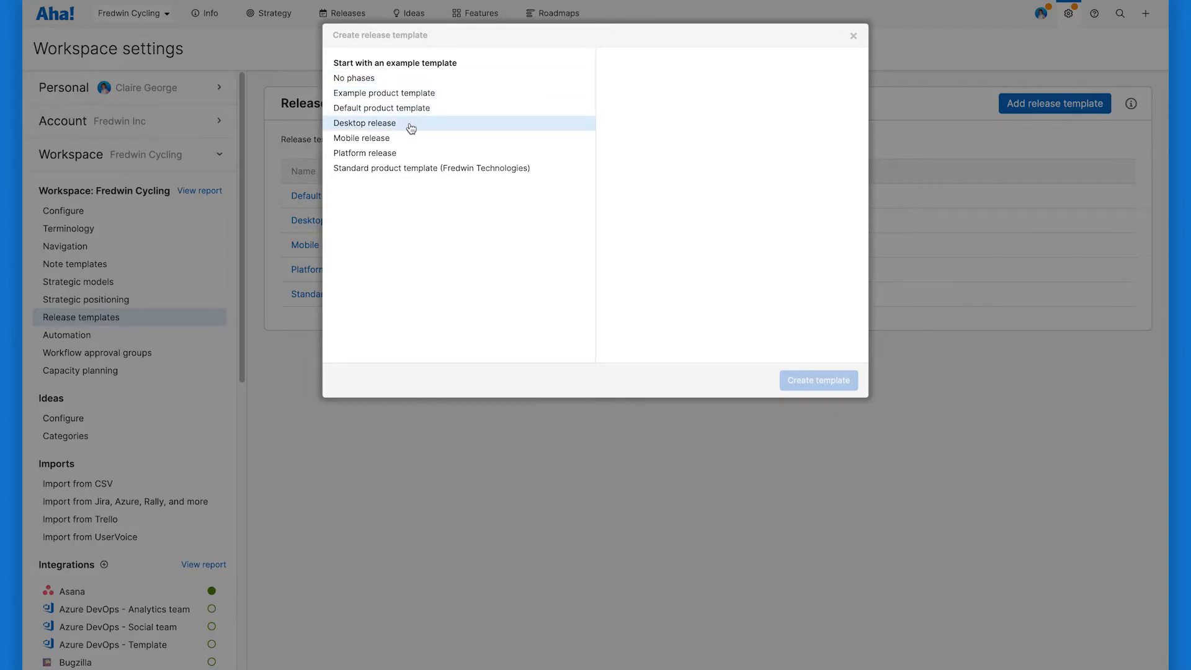
click(364, 123)
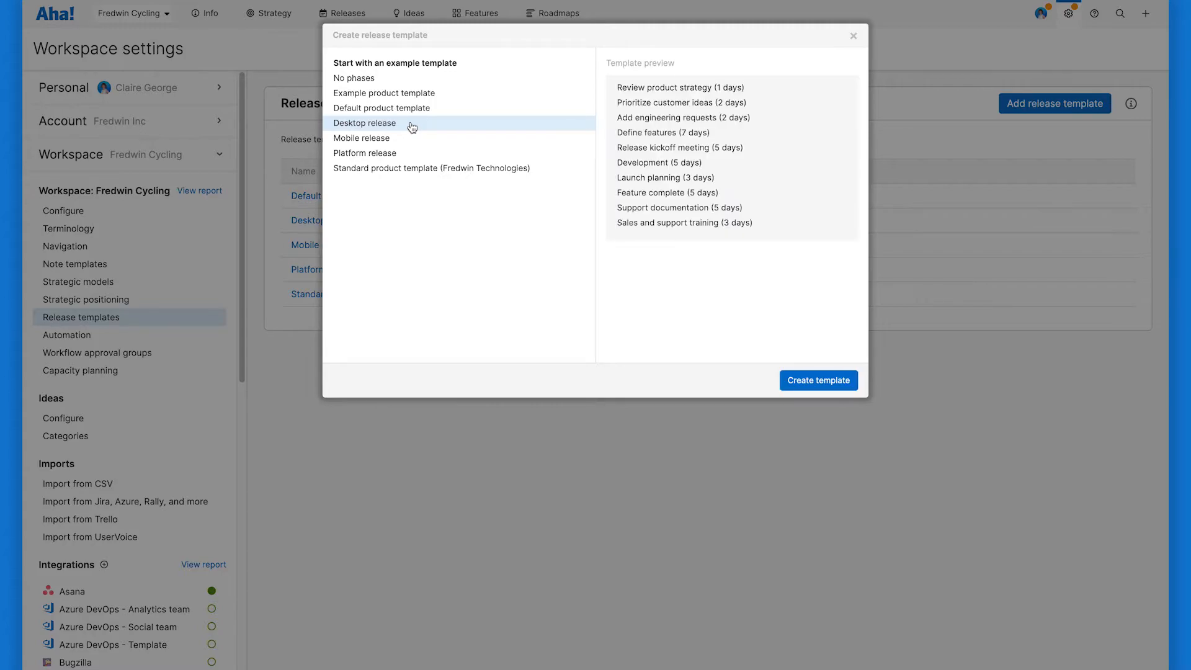
mouse_move(643, 106)
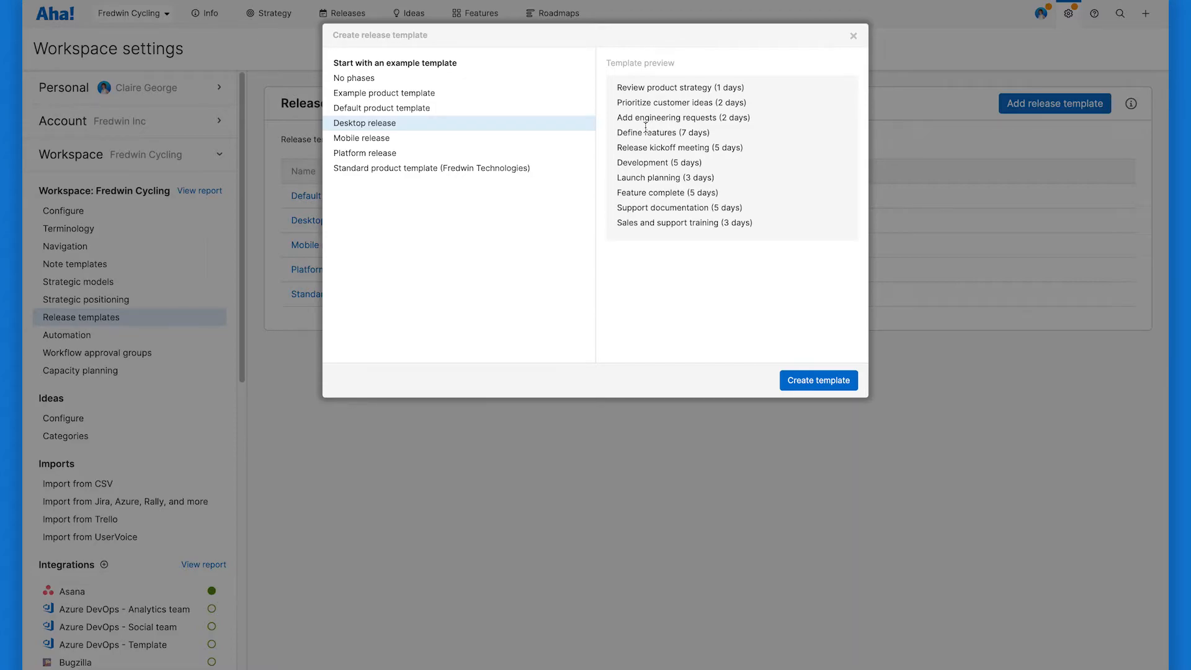
mouse_move(694, 178)
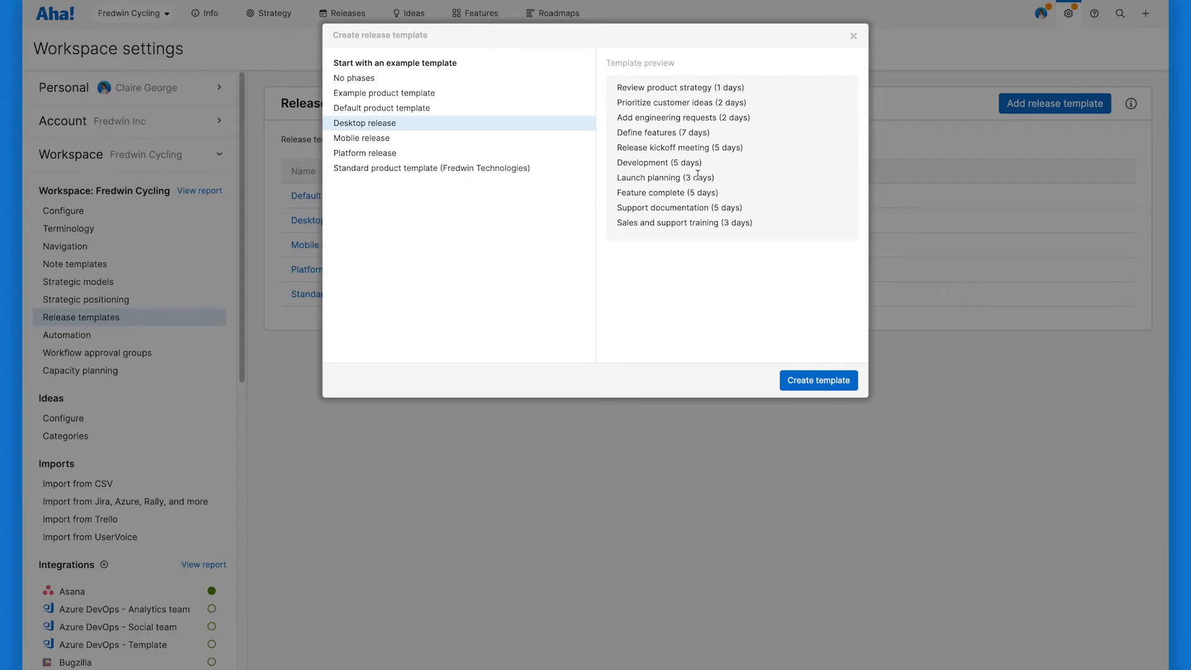
mouse_move(730, 258)
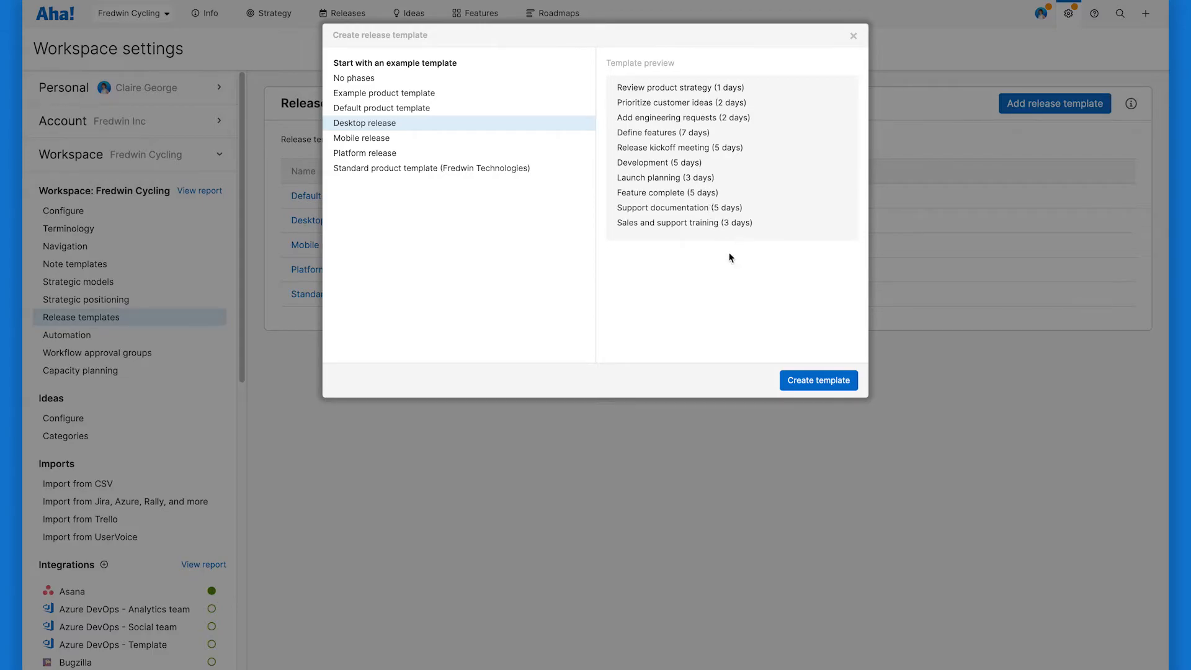
mouse_move(818, 380)
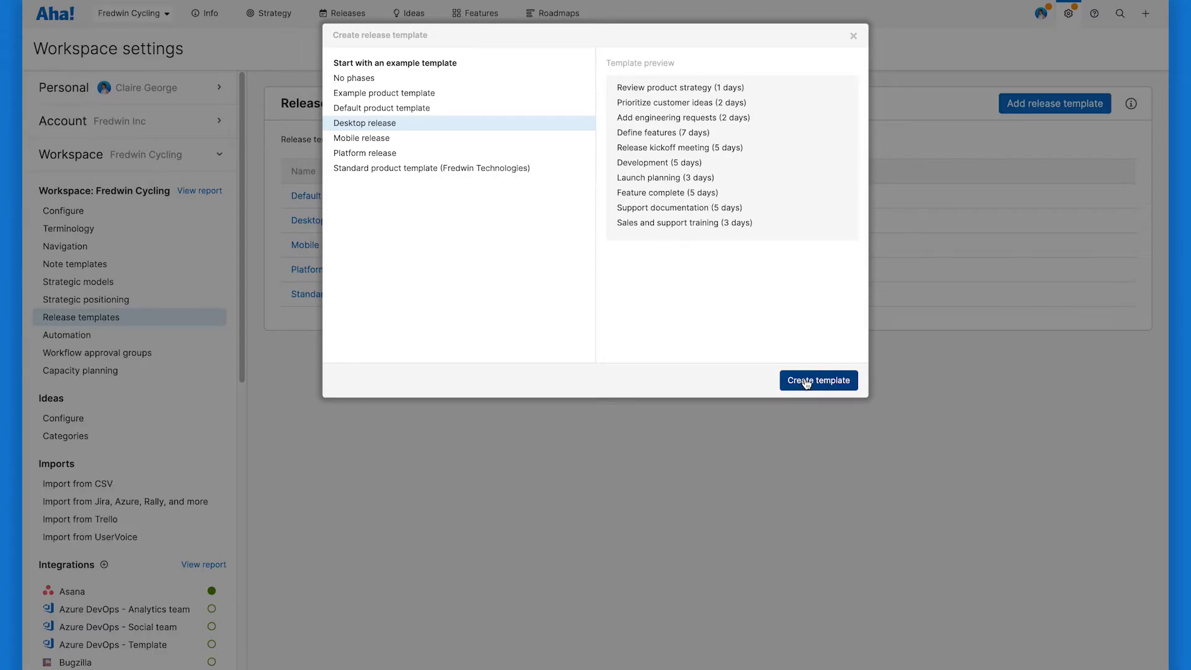
click(818, 380)
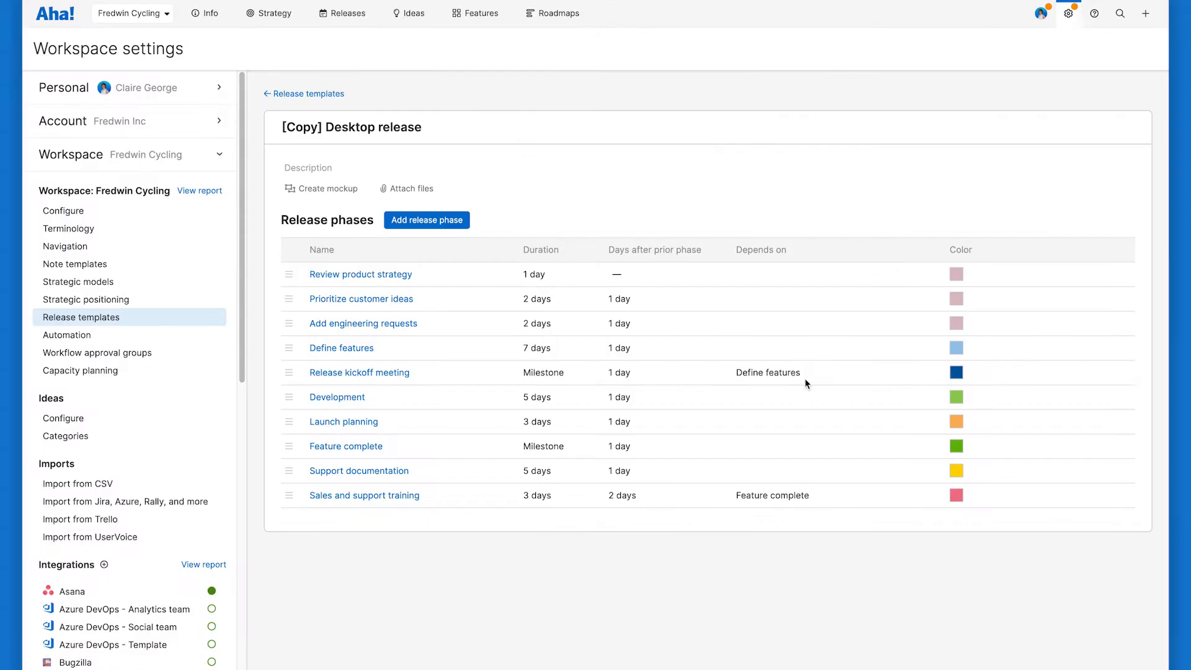
mouse_move(608, 243)
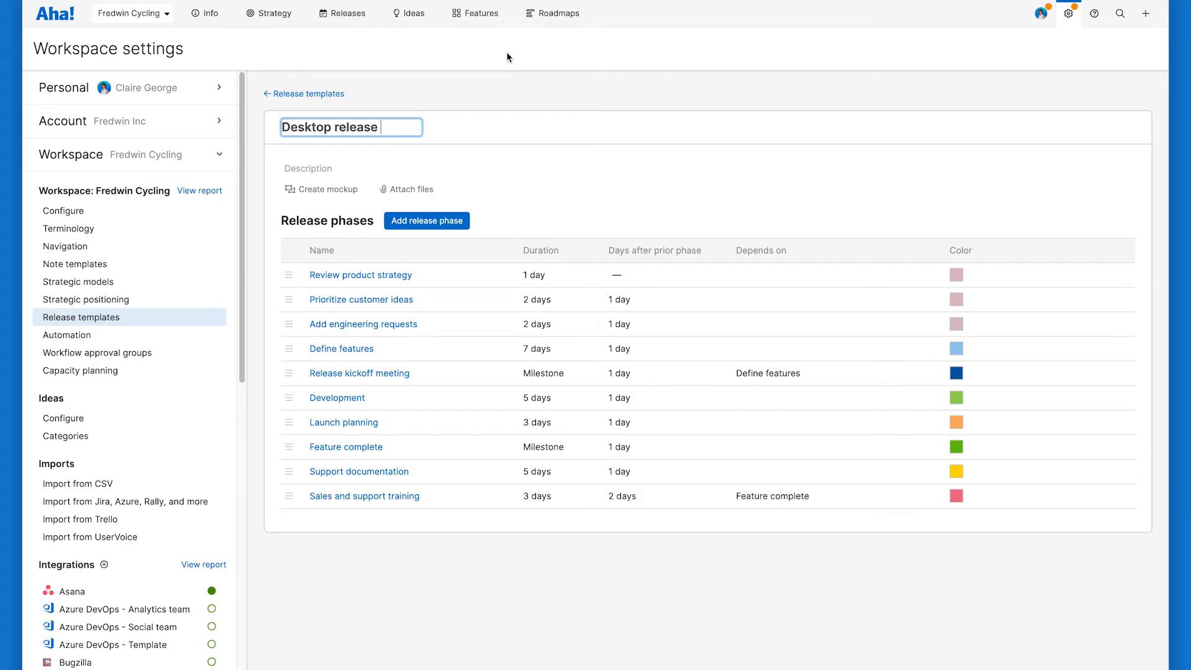
Step: Name the template 'Desktop release — tier 1' and set Development's default duration to 15 days
text(— tier 1)
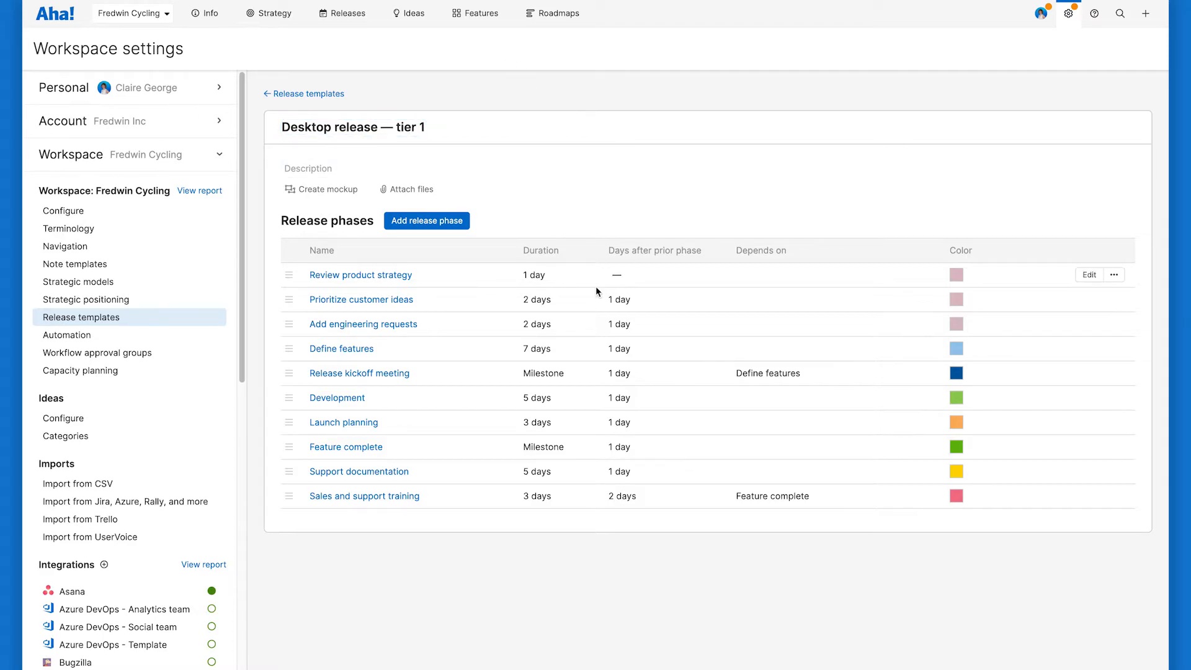
mouse_move(1090, 397)
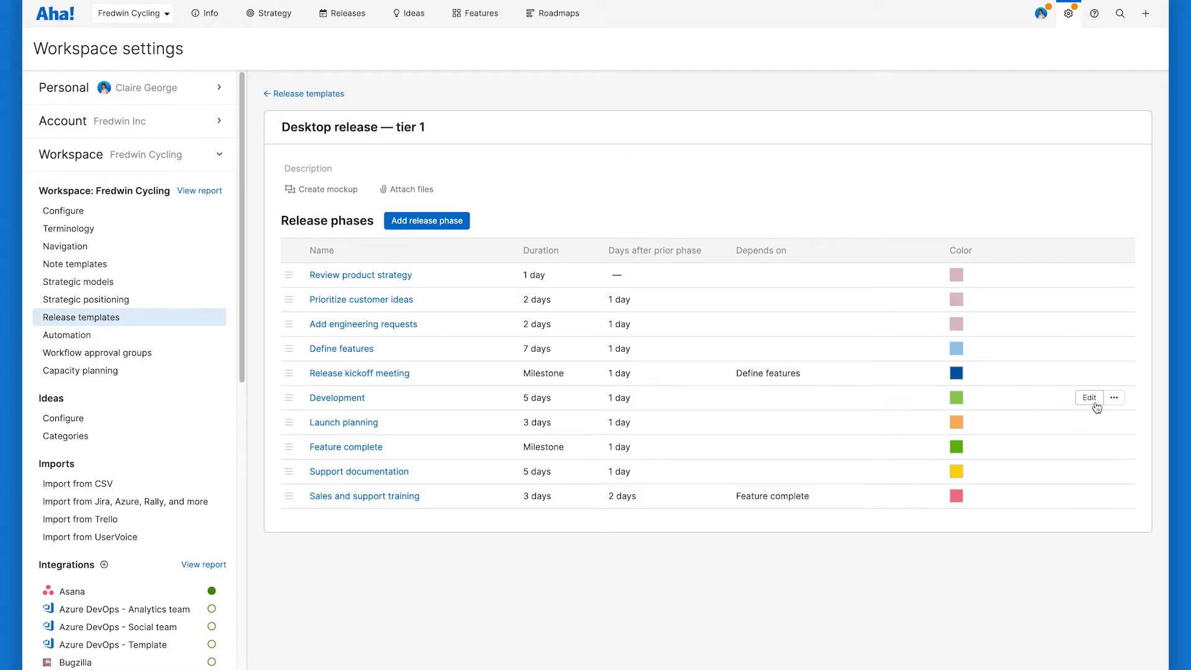
click(1087, 396)
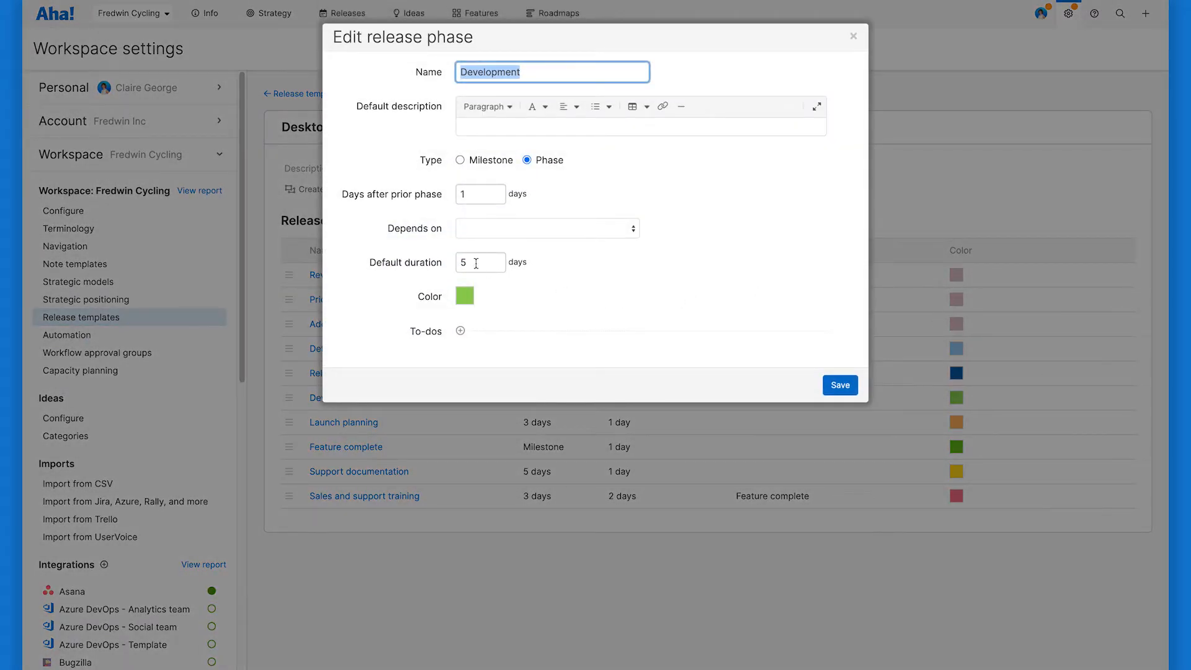
click(479, 261)
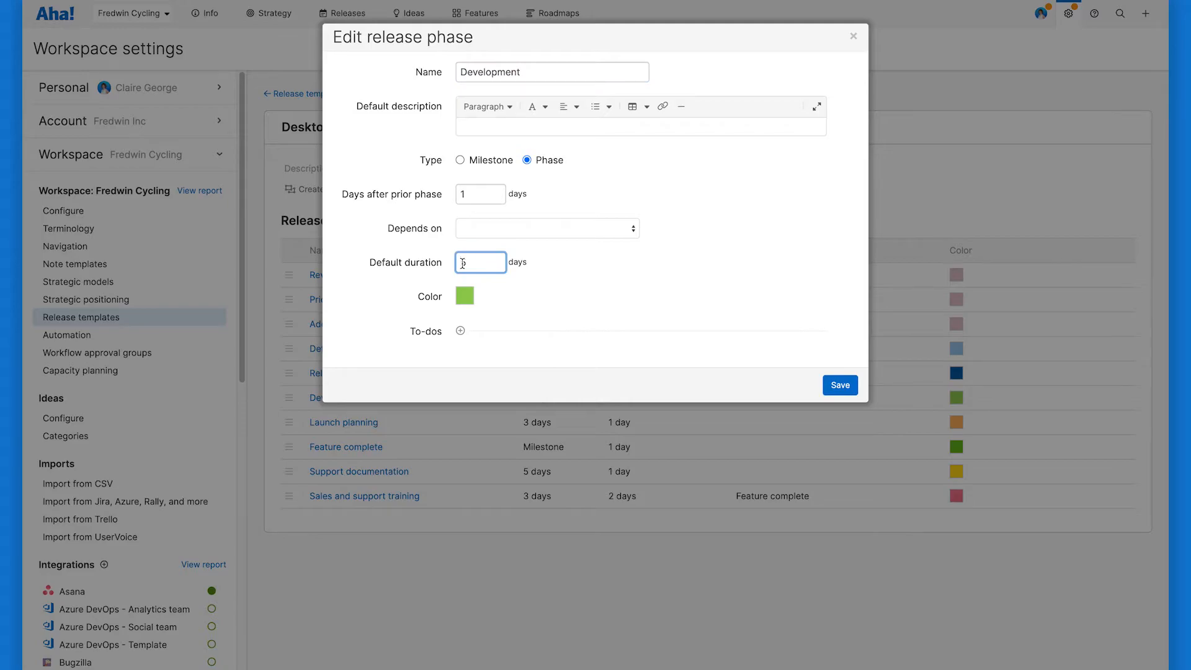
text(15)
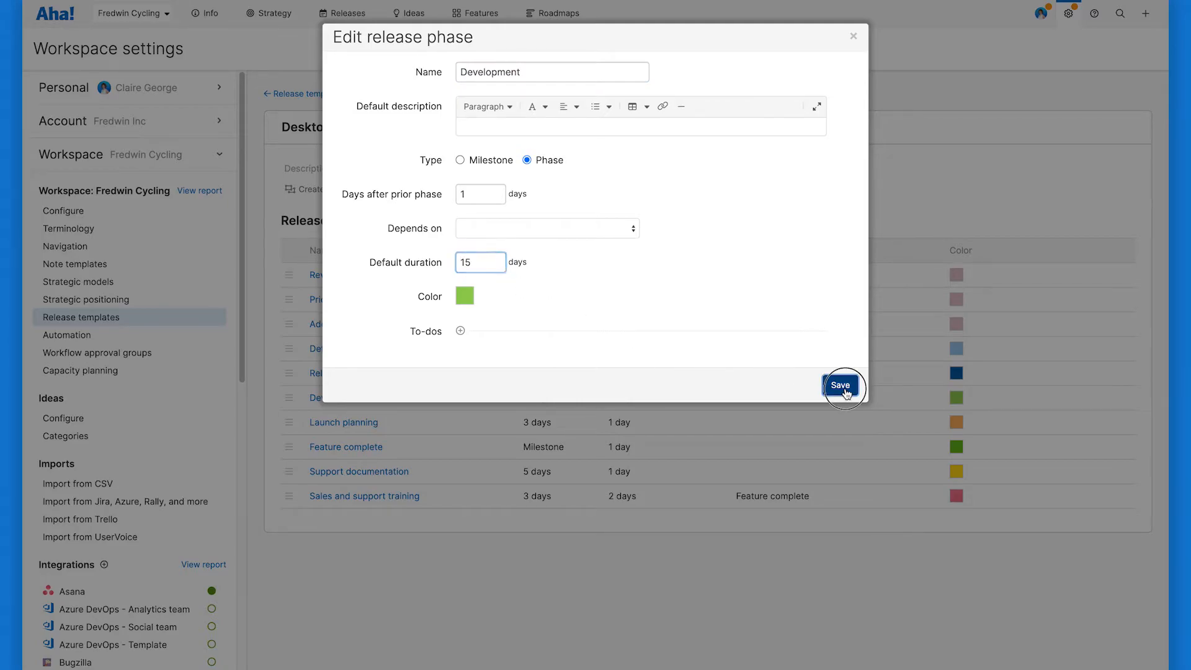
click(839, 385)
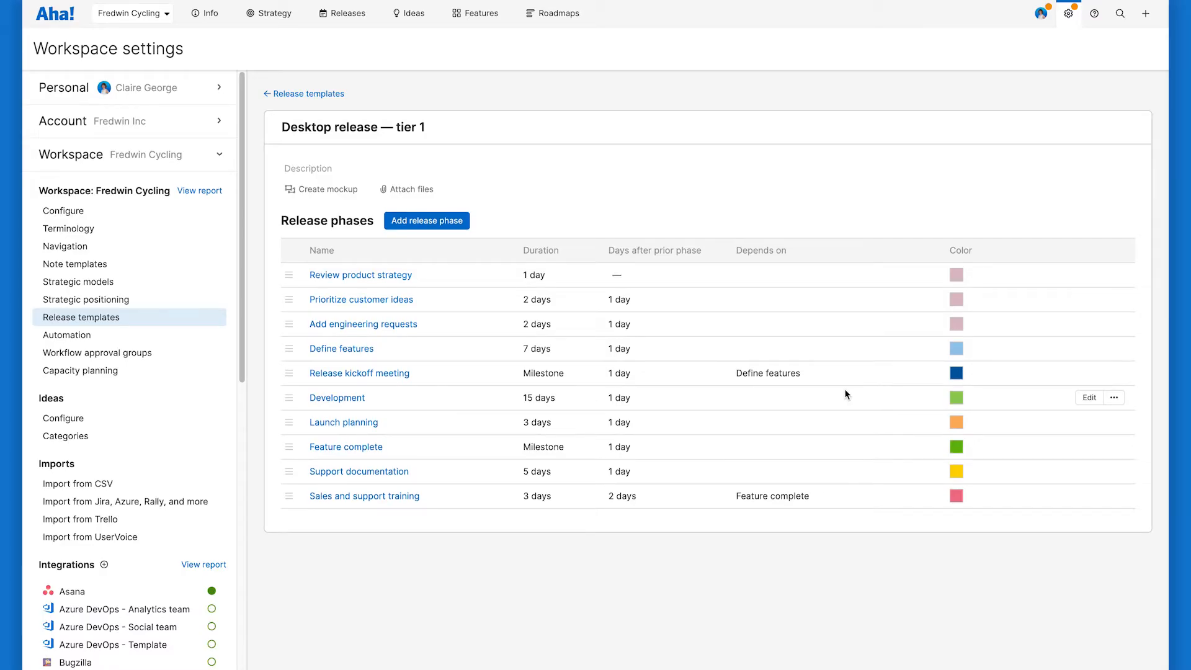
mouse_move(426, 221)
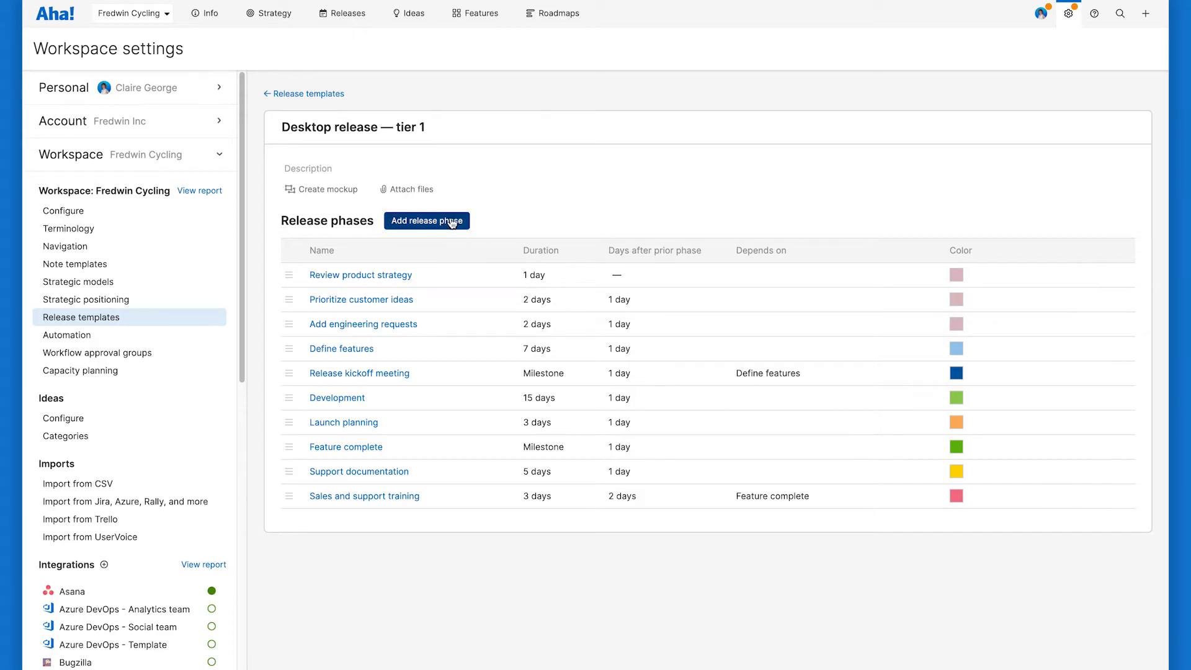
Step: Add a new 'Website updates' phase to the template
click(426, 220)
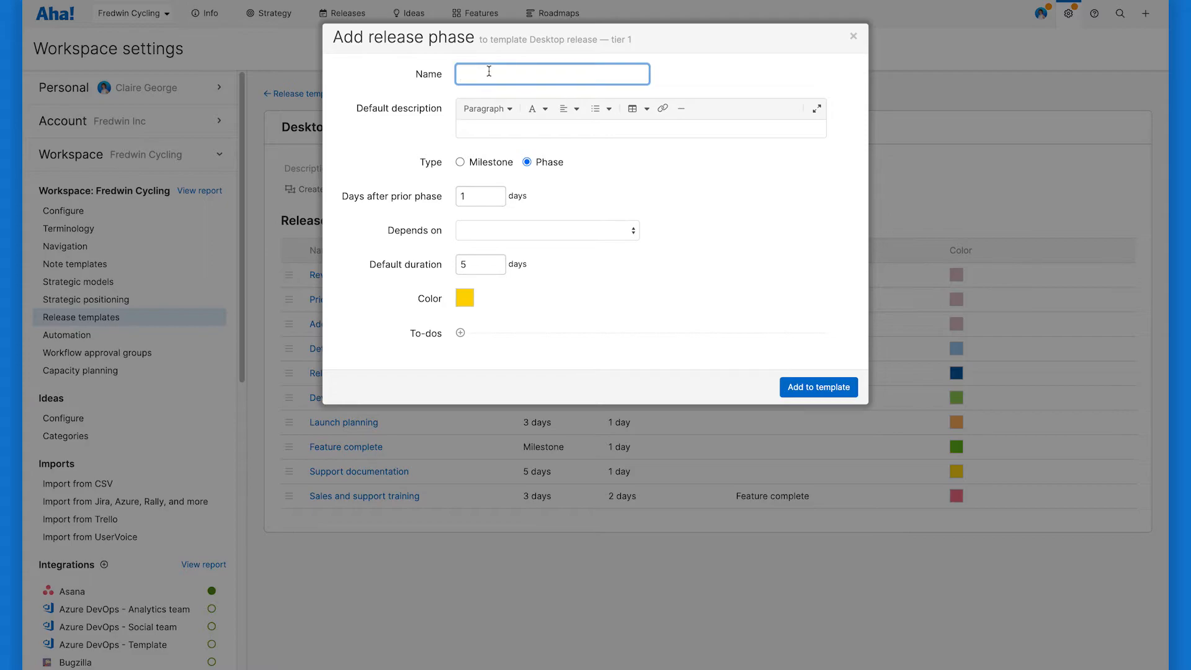
text(Website updates)
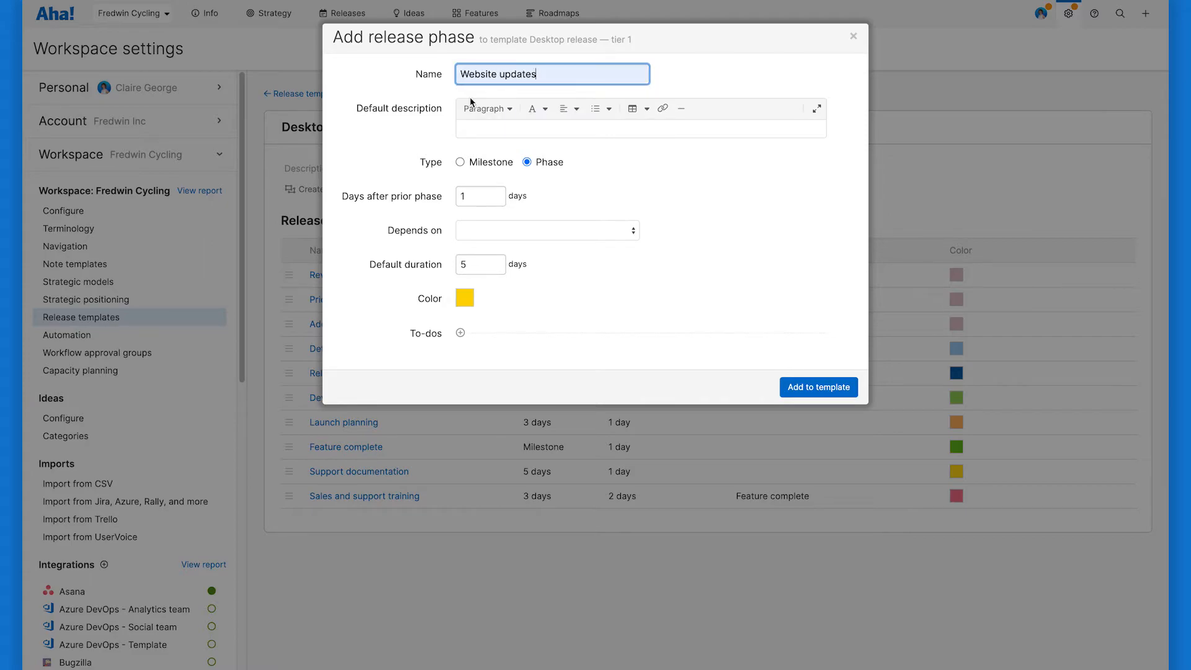
mouse_move(818, 386)
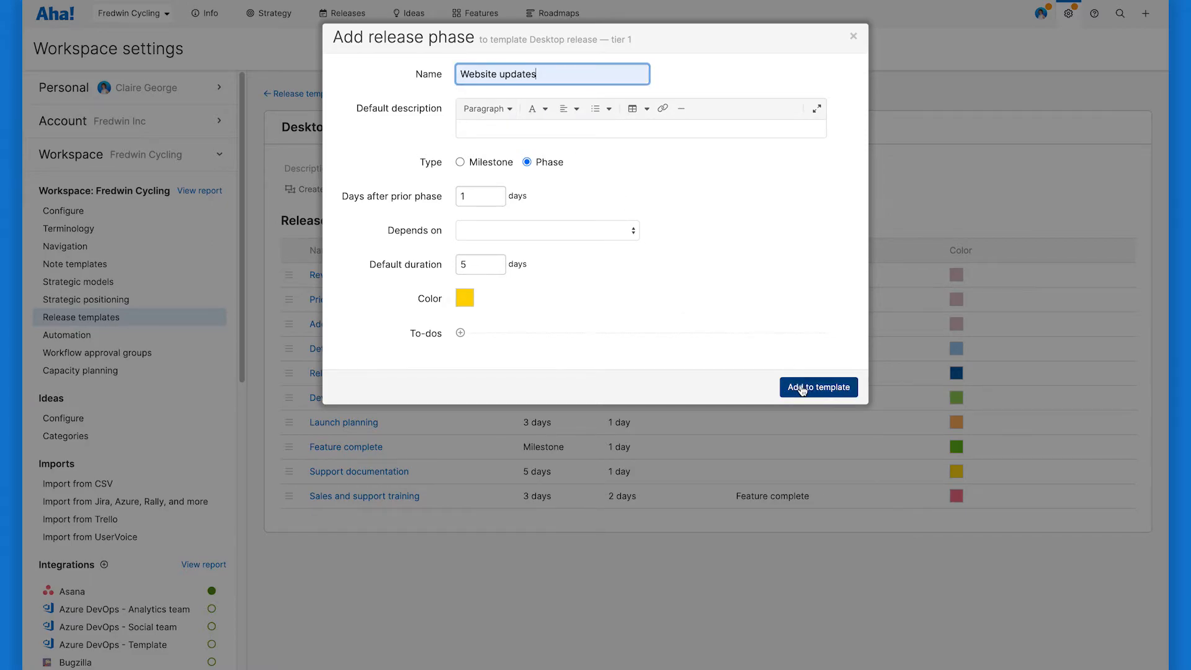
click(818, 386)
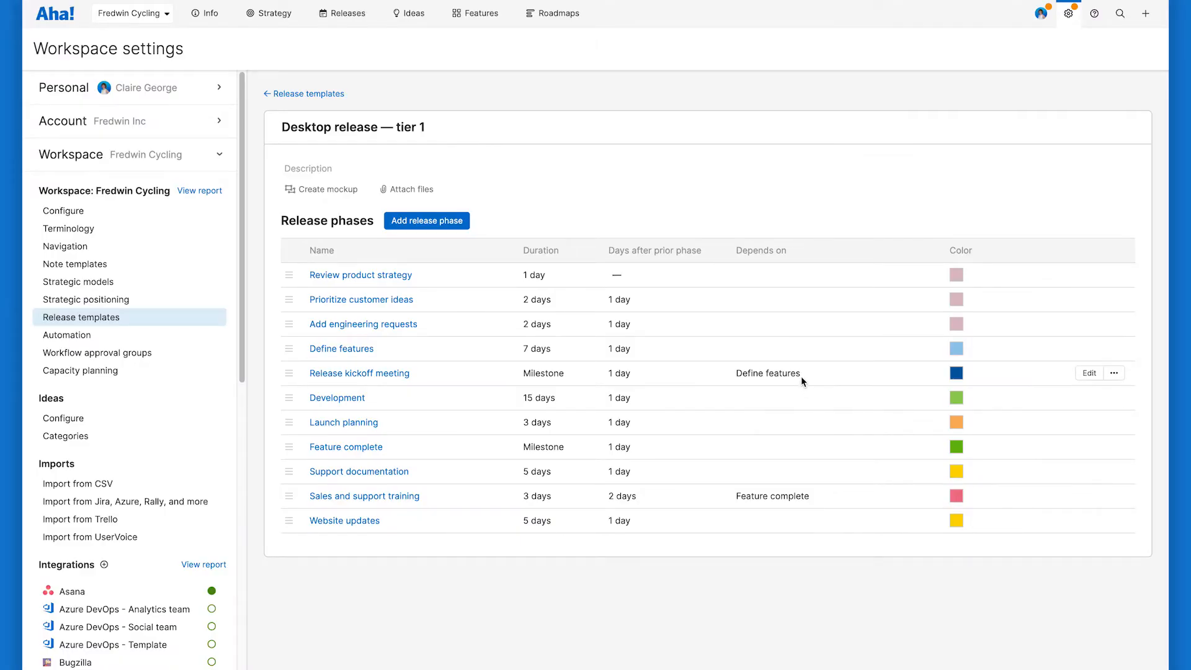
mouse_move(290, 518)
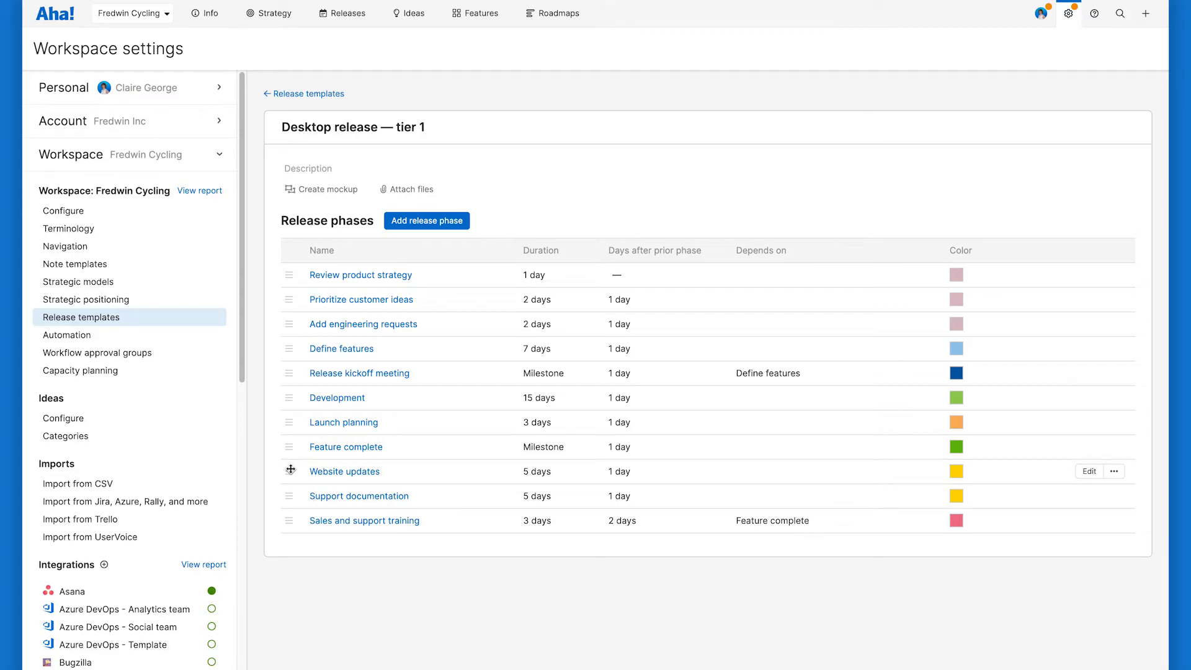
mouse_move(299, 471)
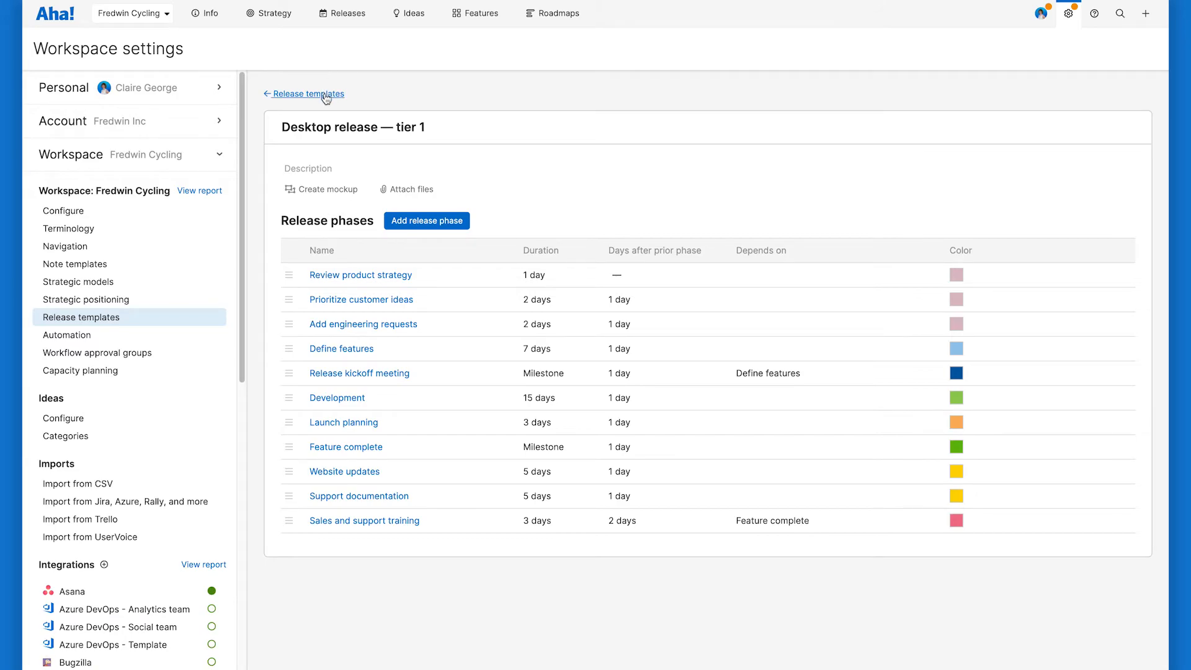
Step: Back in the Release templates list, set Desktop release as the default template
click(308, 94)
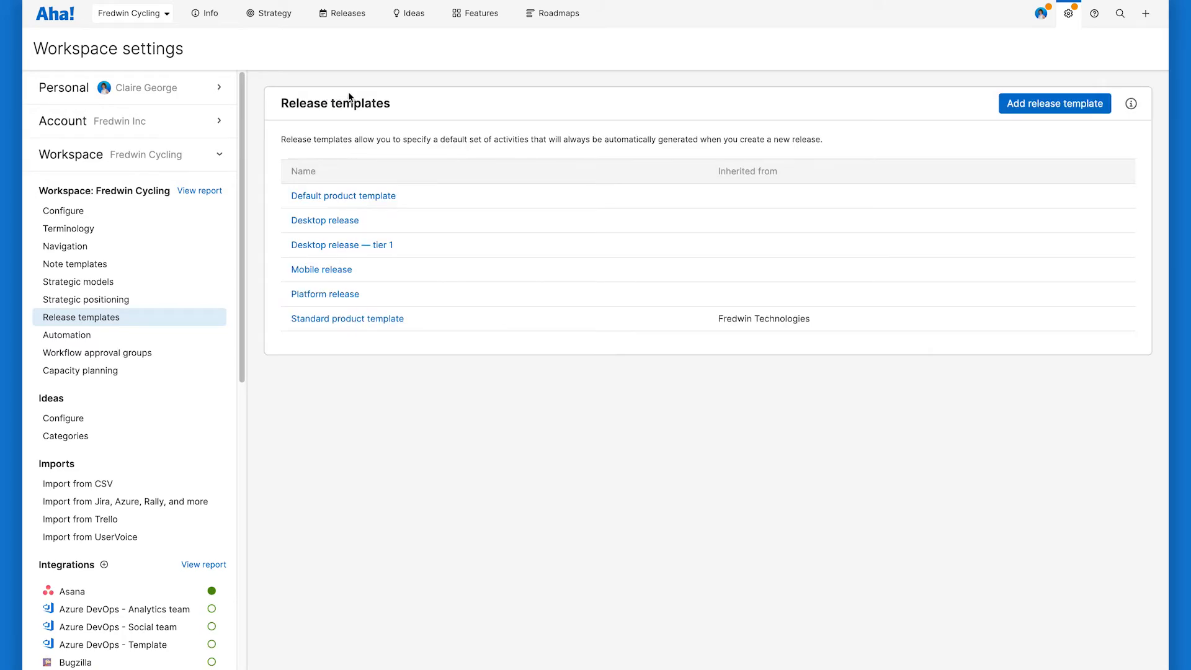
mouse_move(419, 96)
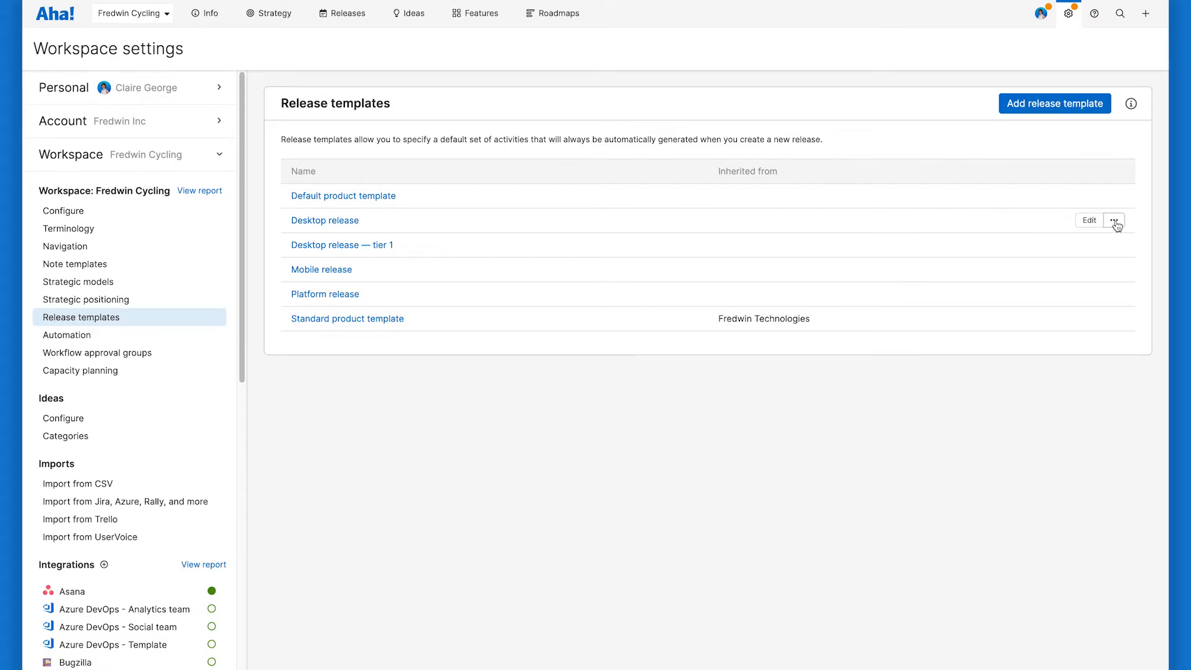
click(1113, 220)
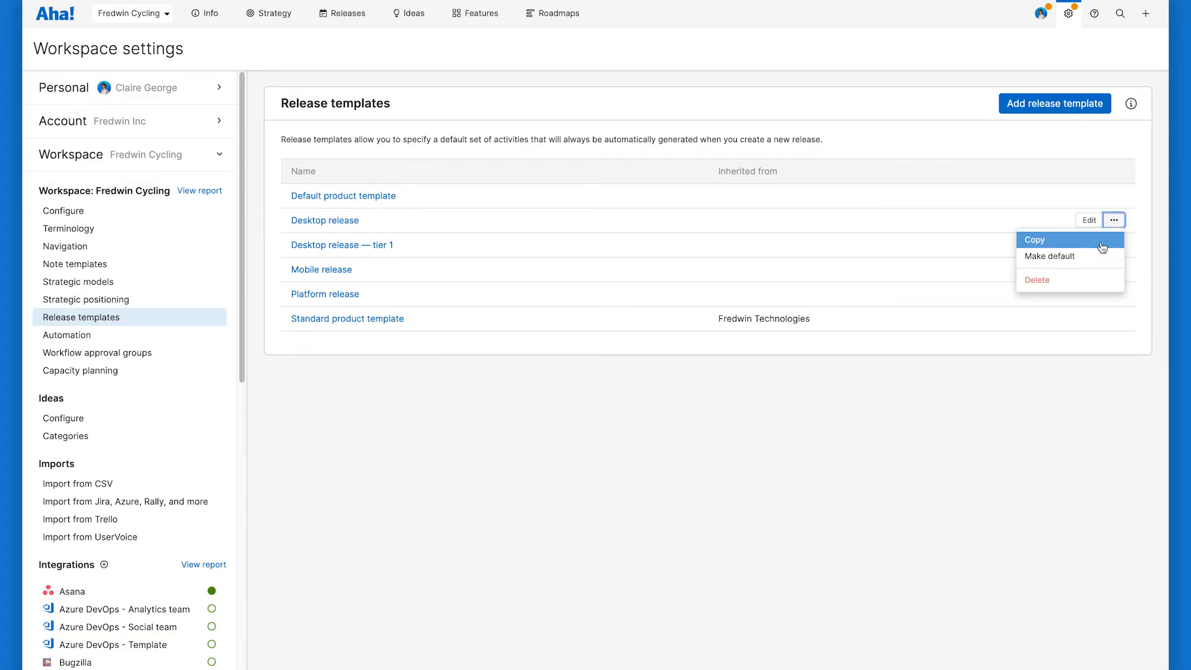
mouse_move(1100, 256)
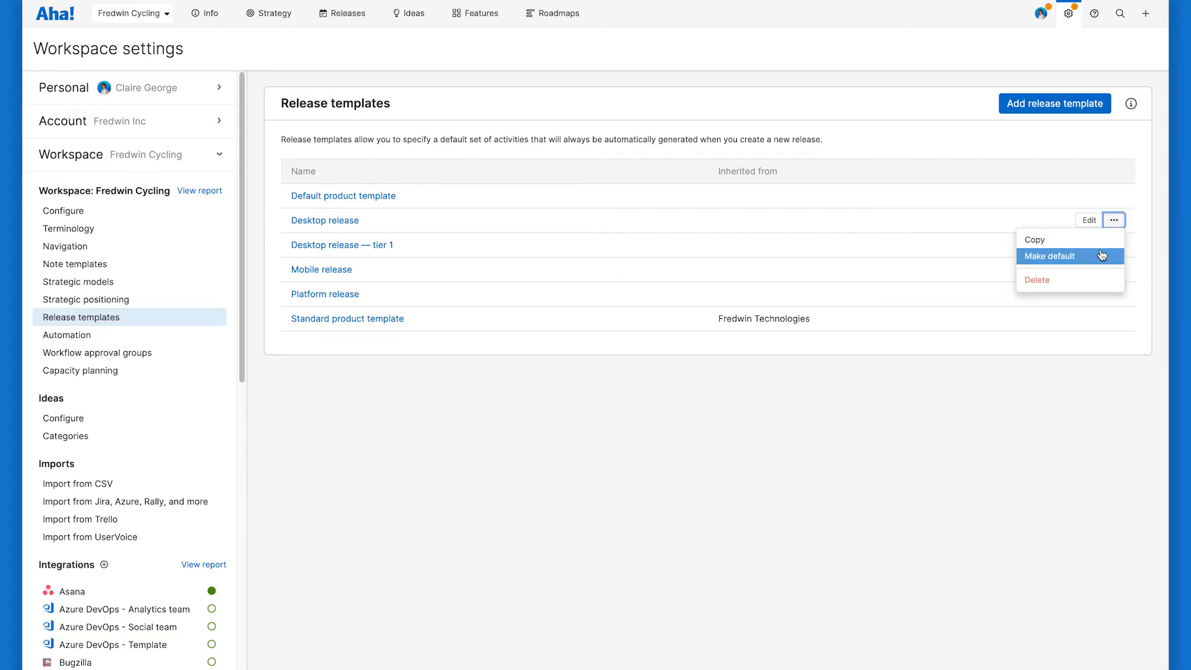
click(1050, 255)
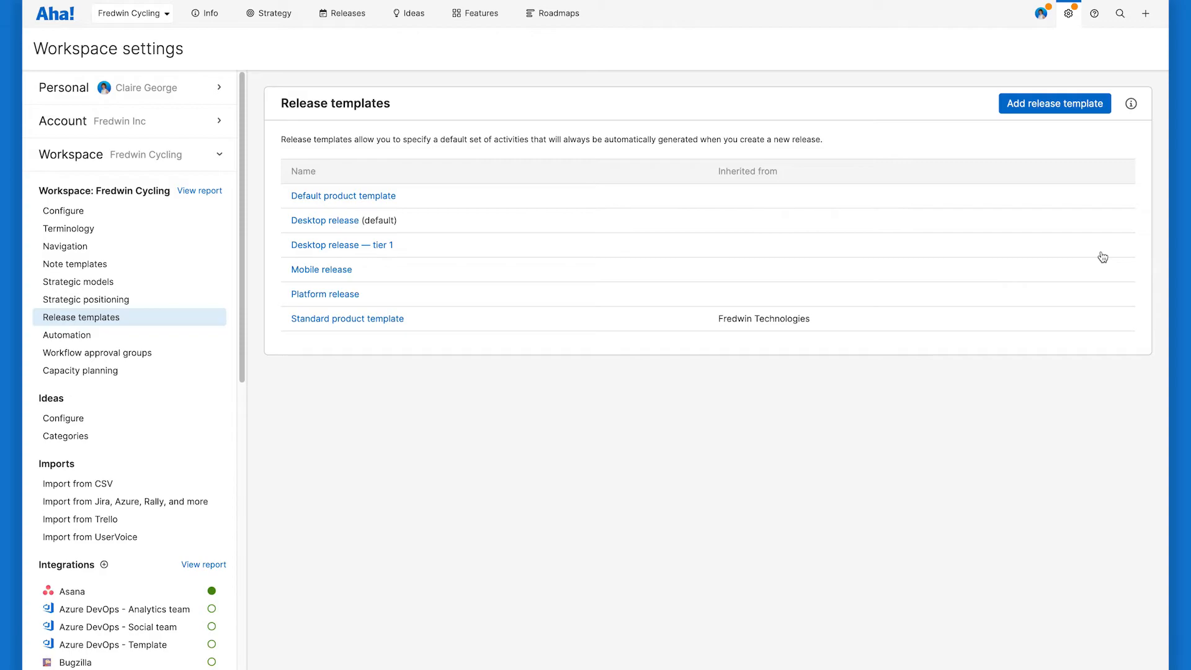
mouse_move(409, 50)
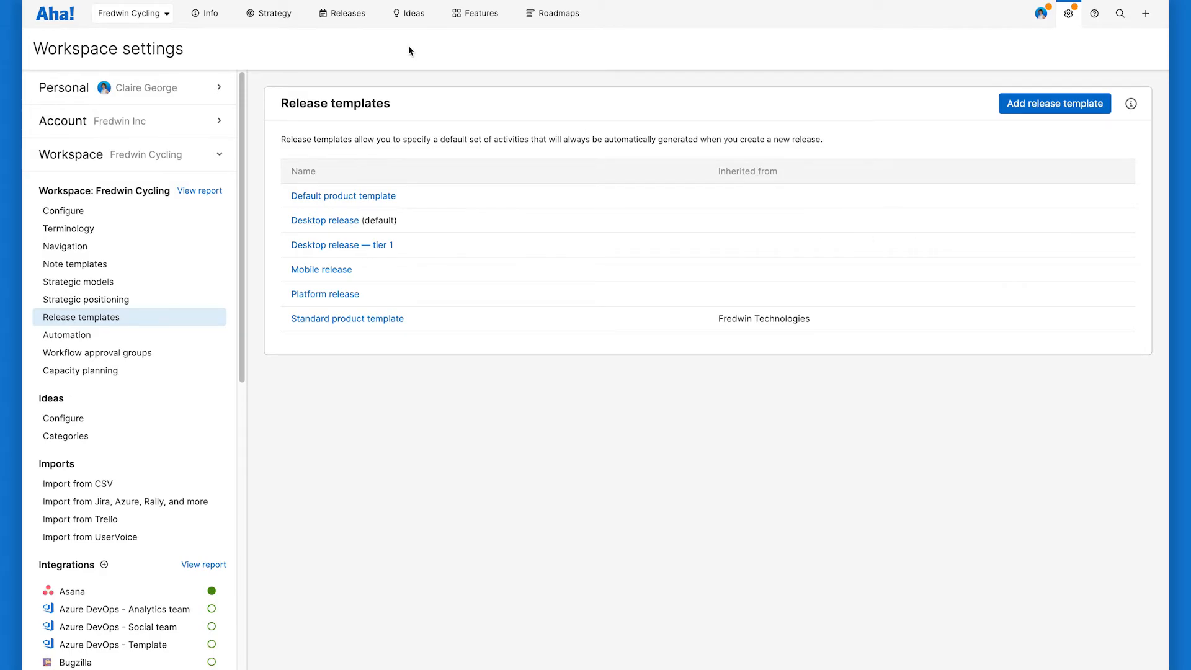
Step: On the Gantt chart, create release 'New integrations' dated 07/08/2021 using the tier 1 template
click(342, 13)
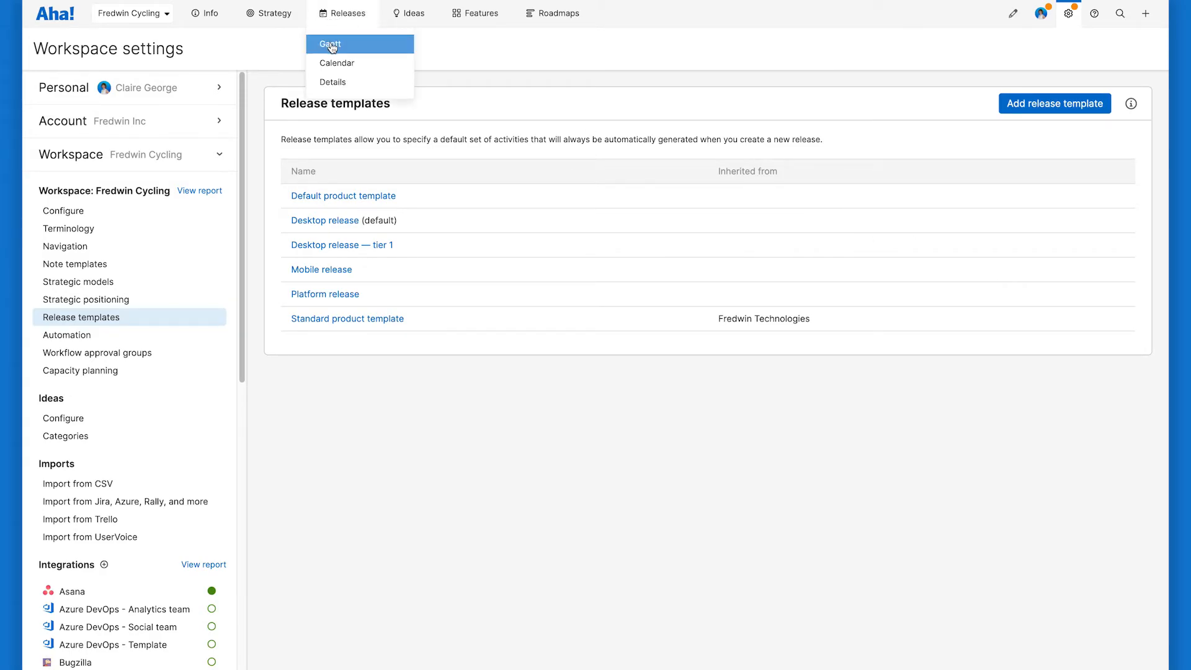
click(329, 43)
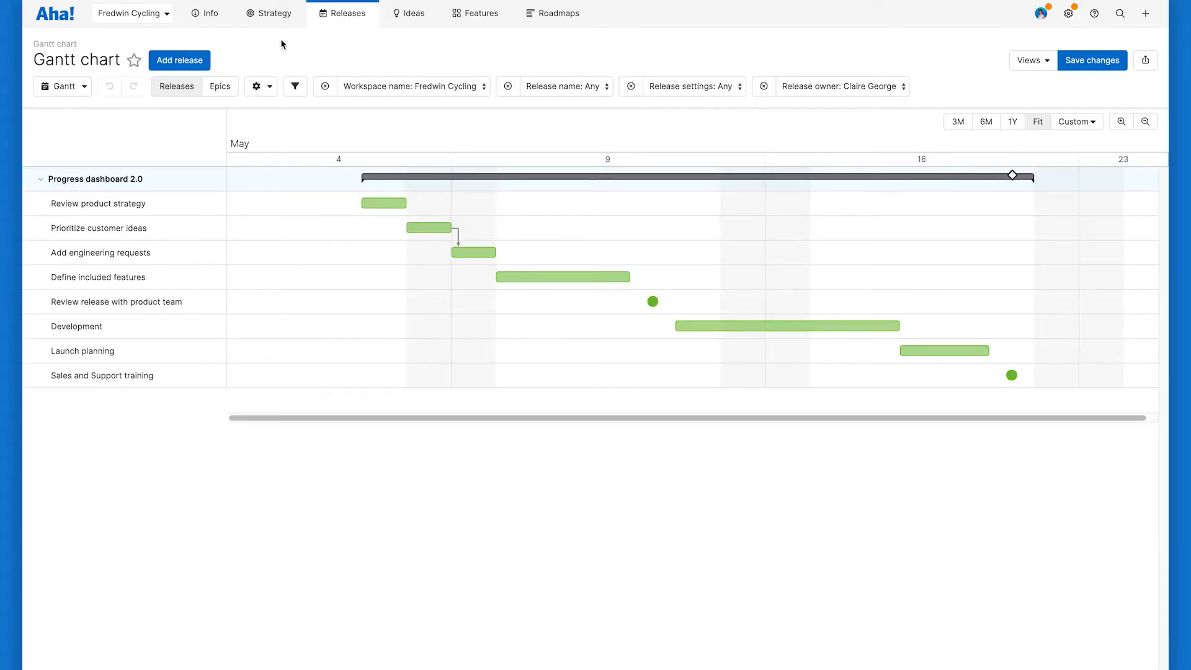
click(179, 60)
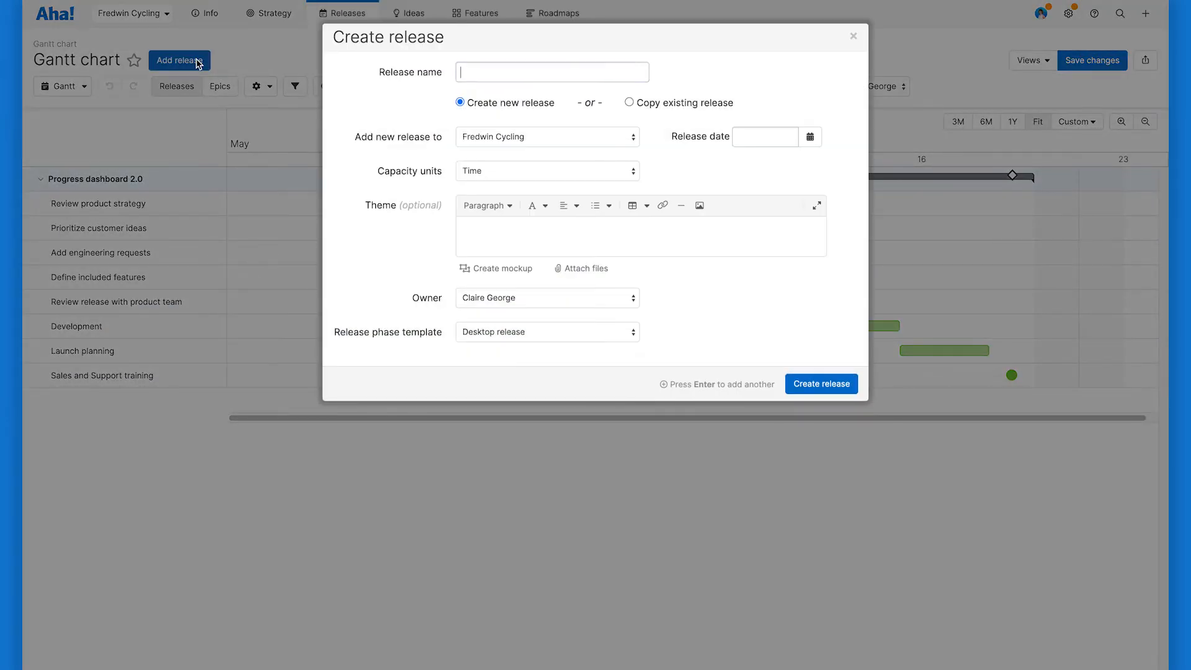
text(New integrations)
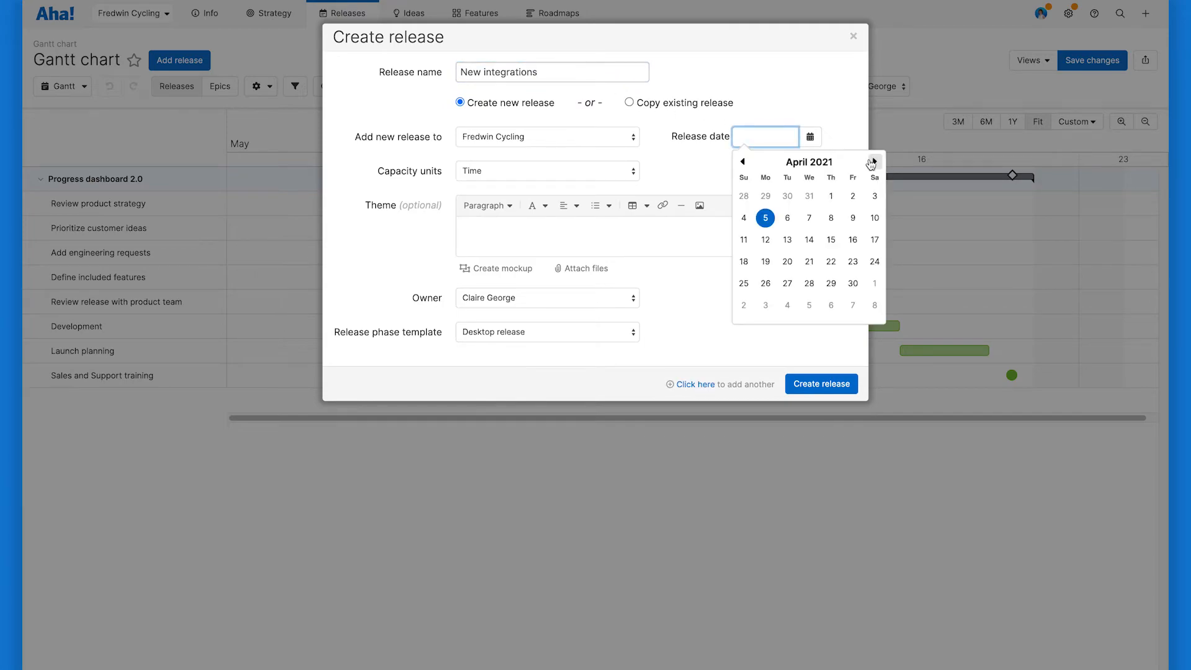
click(873, 162)
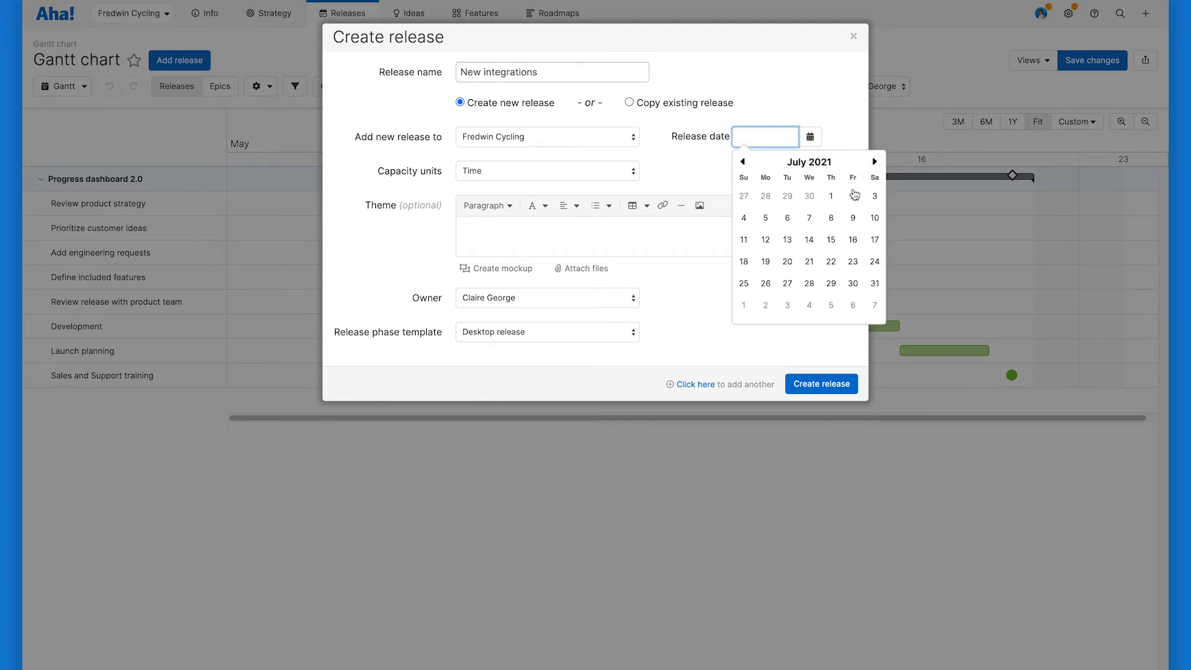
click(829, 218)
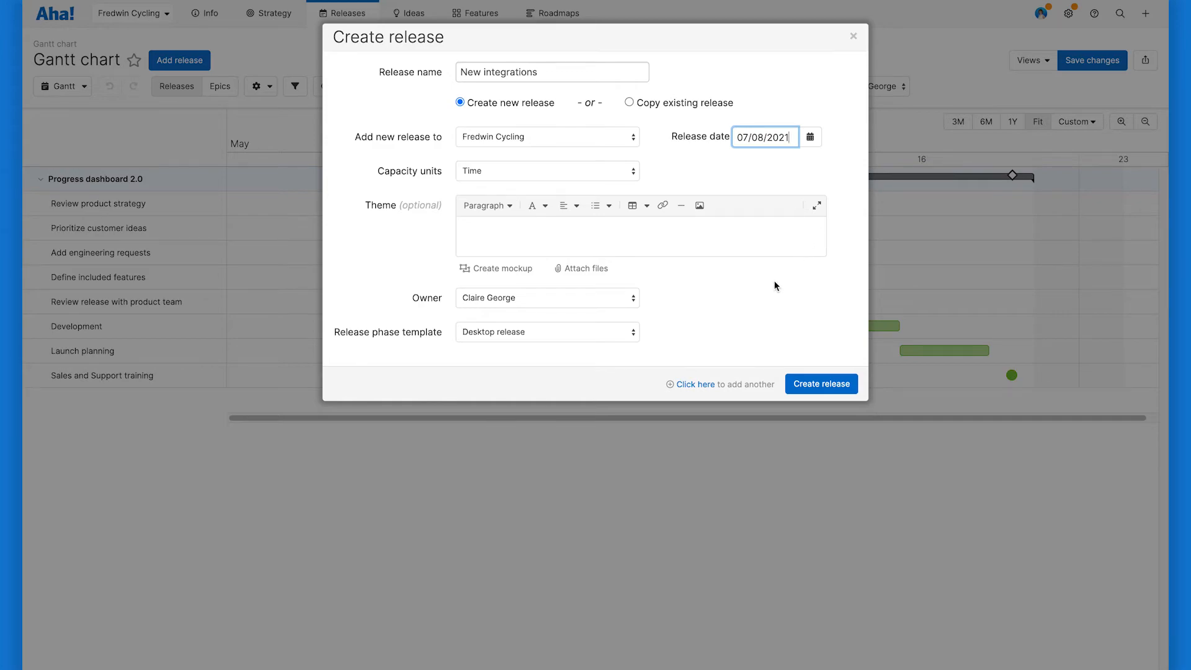
mouse_move(640, 336)
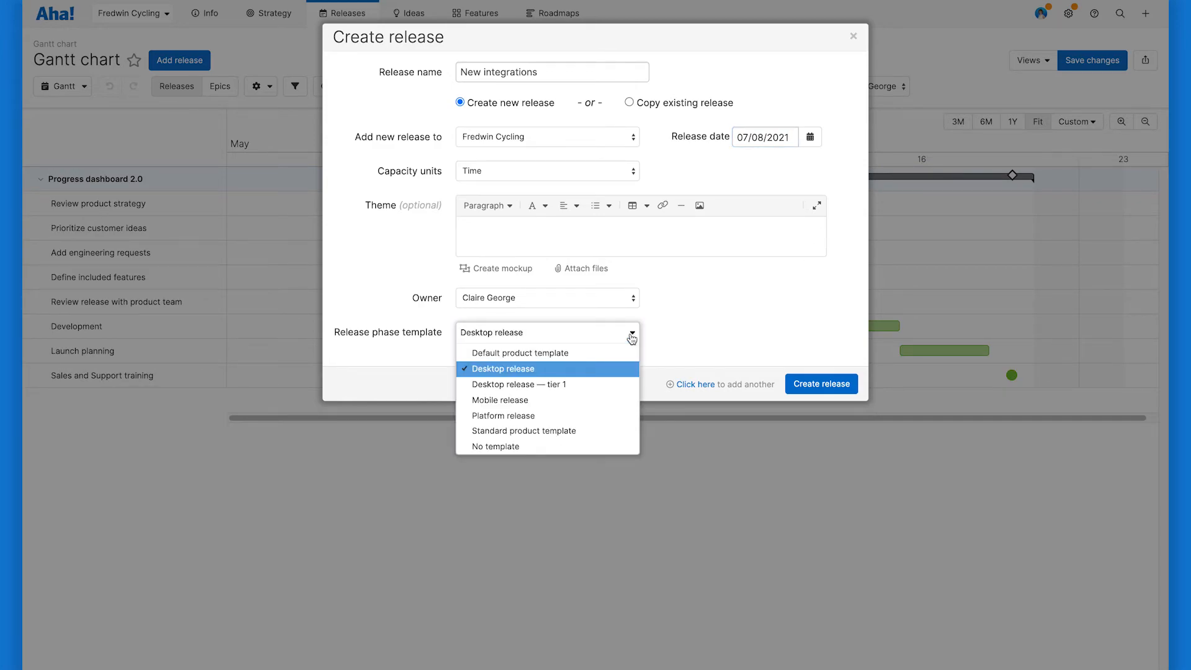
mouse_move(607, 381)
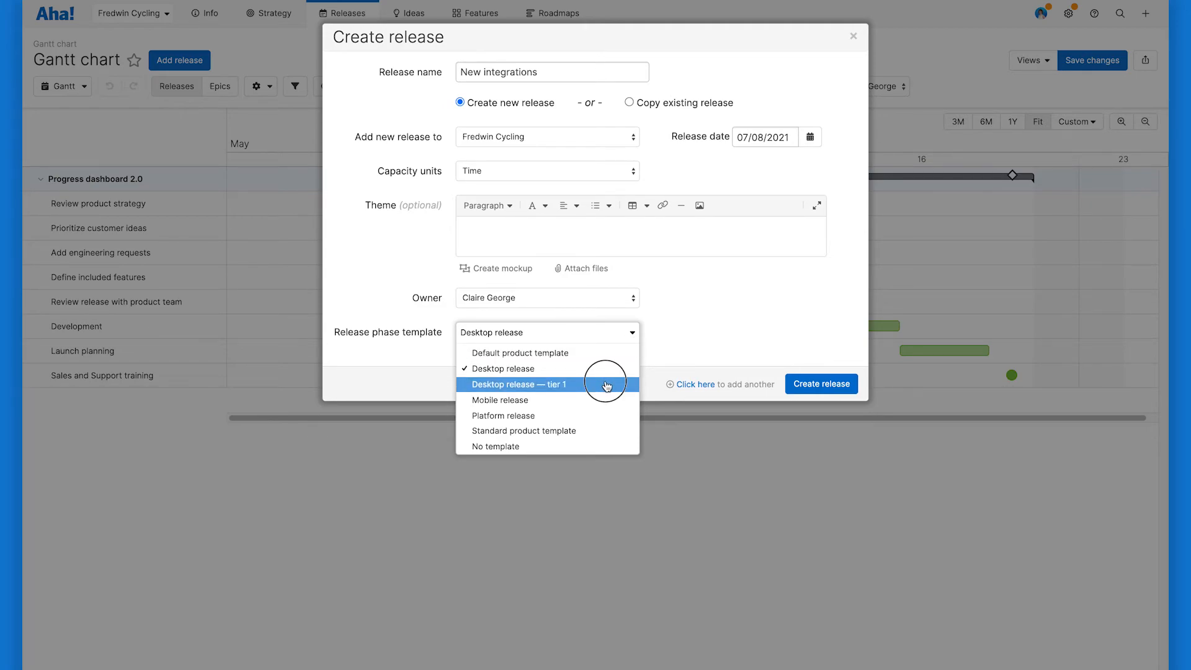
click(520, 384)
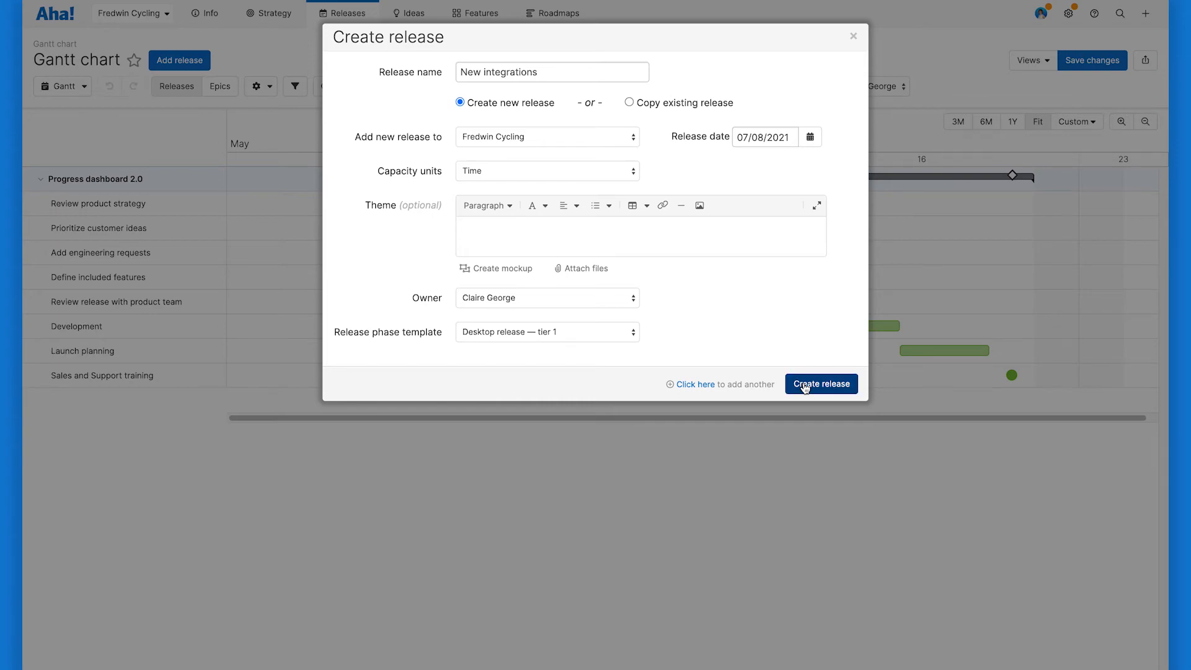
click(819, 383)
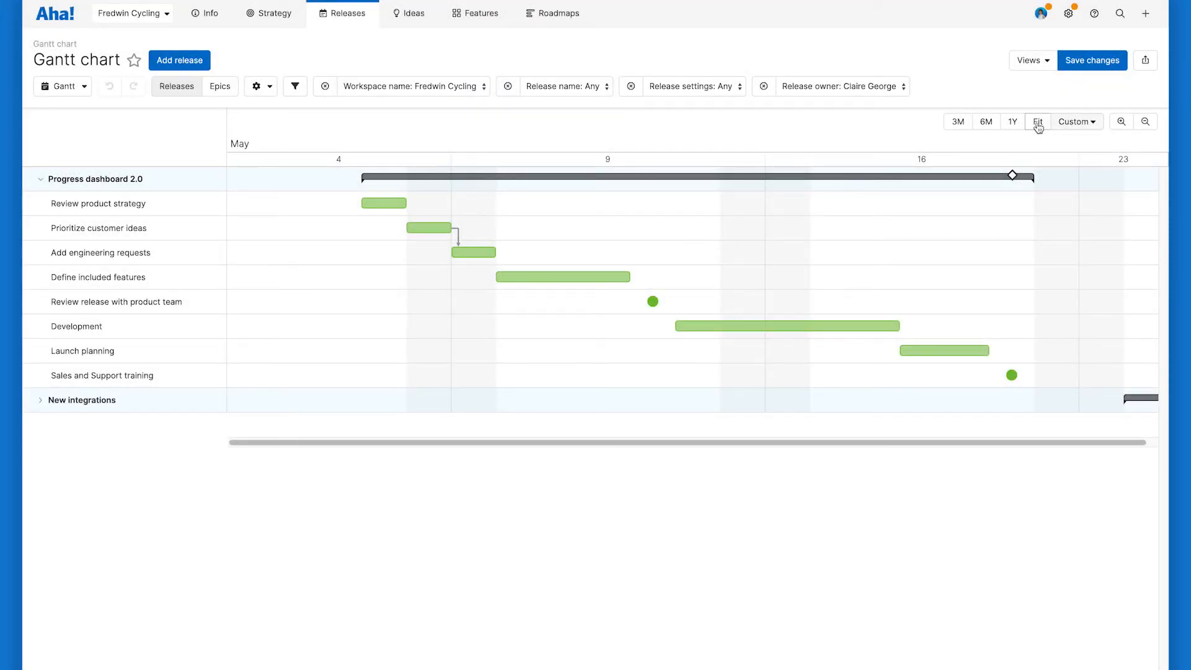
Step: Fit the Gantt timeline and expand New integrations to reveal its phases
click(1036, 122)
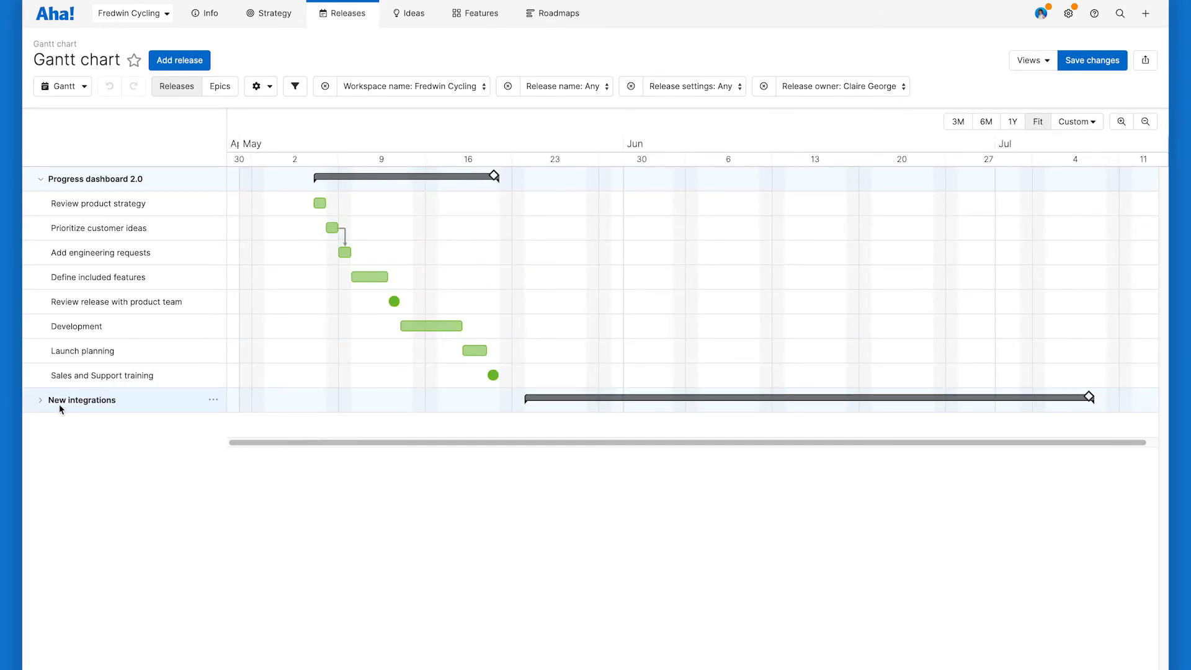
click(41, 400)
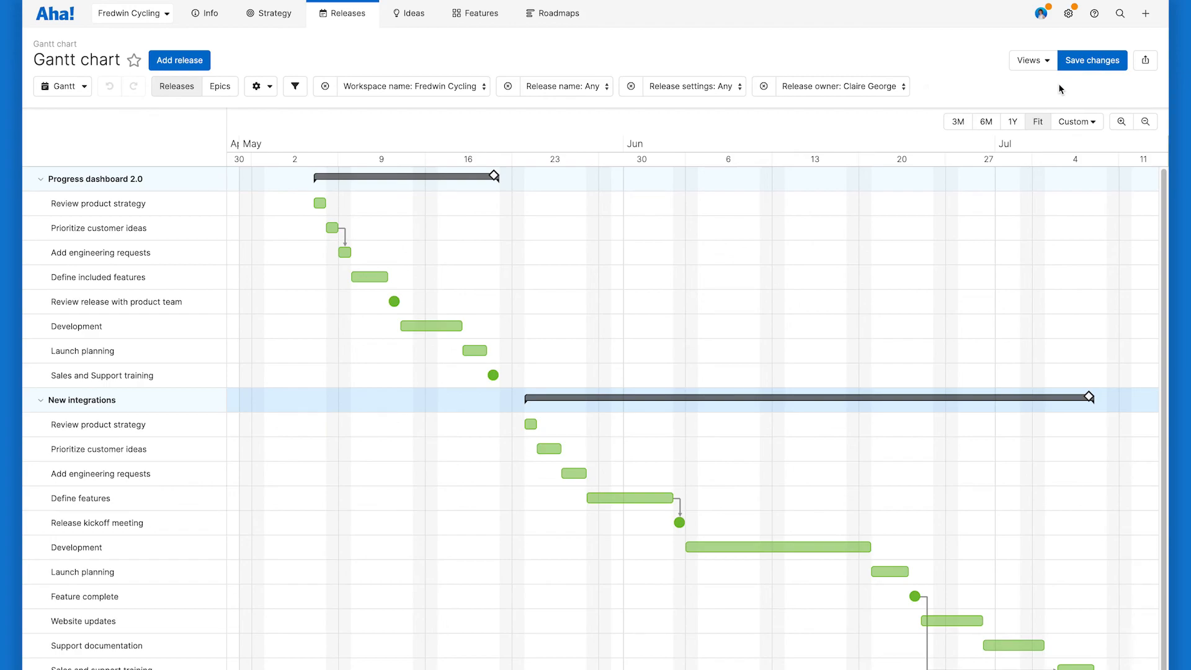
Step: From the Help menu, request help from a product expert
click(1093, 13)
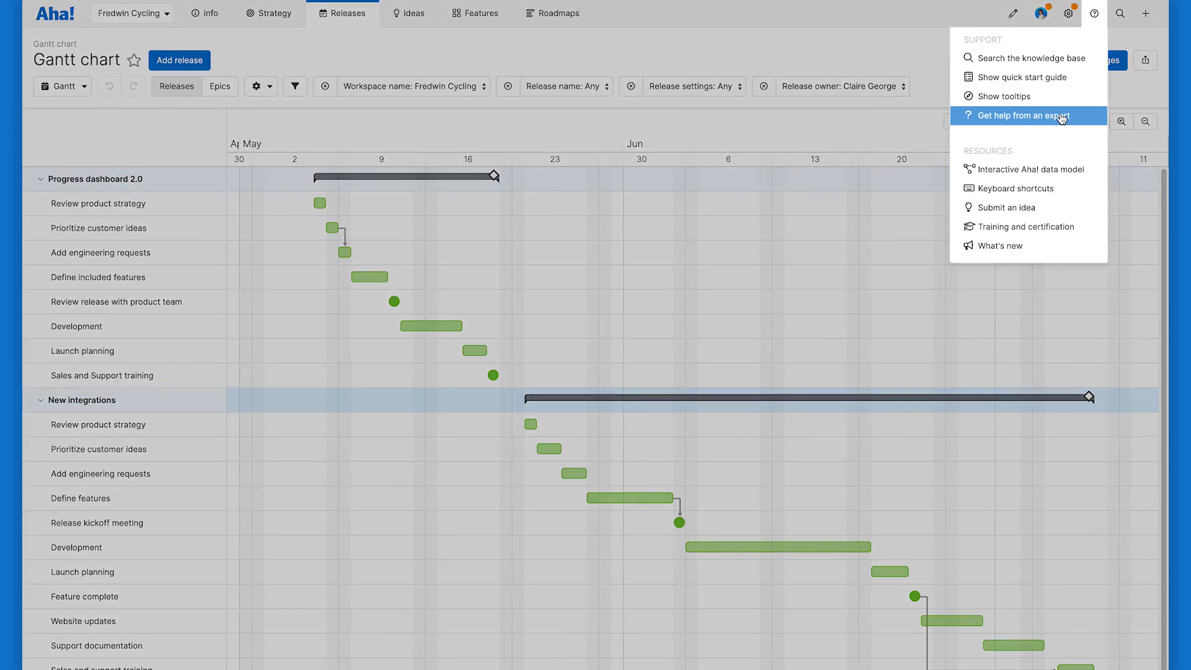
click(1027, 115)
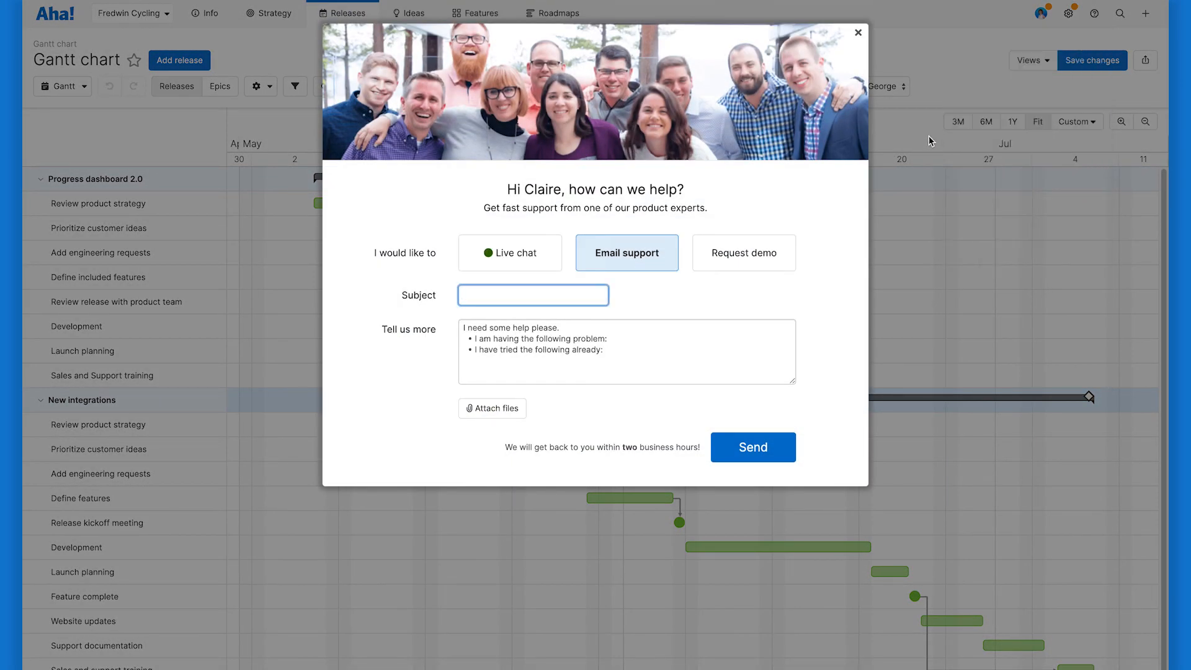